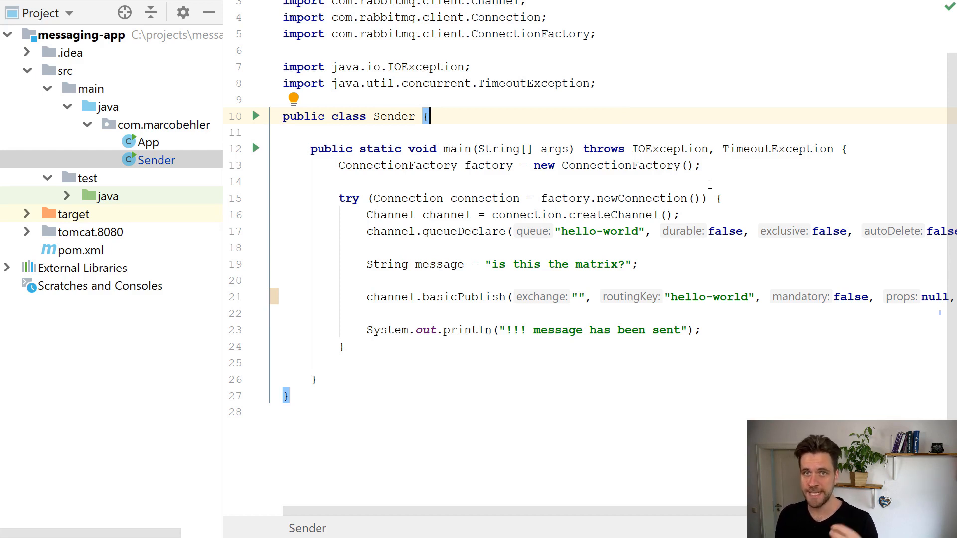
{"action": "mouse_move", "coordinate": [686, 162]}
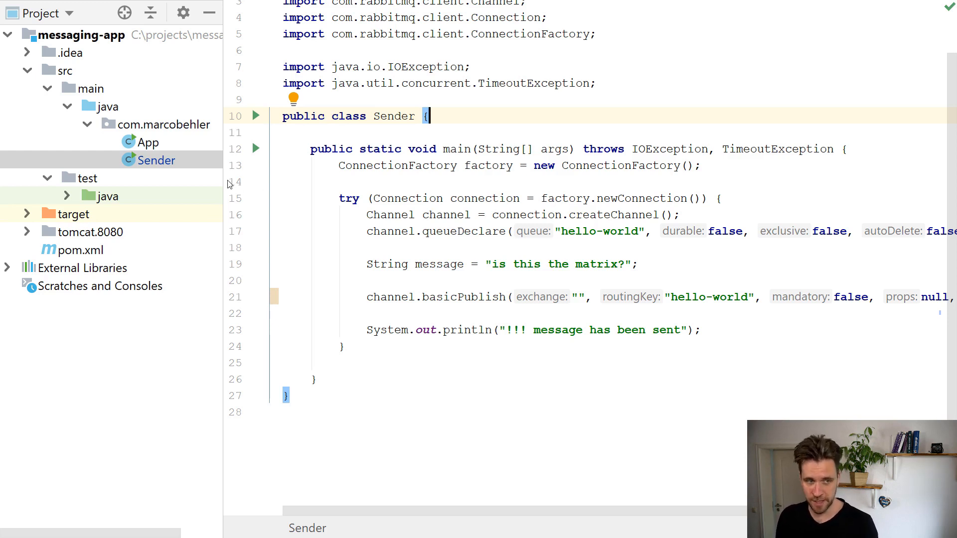
- Duplicate the Sender class as a new class named Consumer in com.marcobehler
{"action": "key", "text": "ctrl+c"}
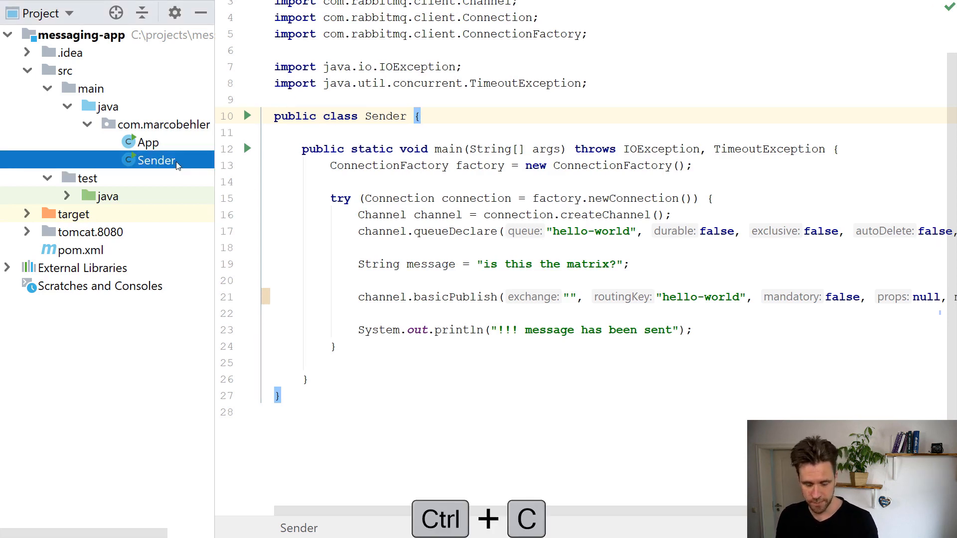
{"action": "key", "text": "ctrl+c"}
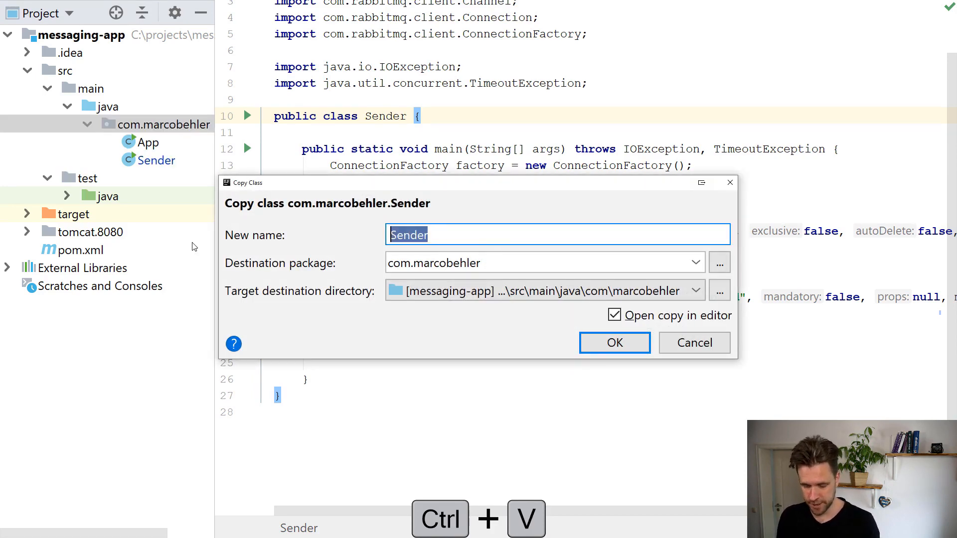
{"action": "type", "text": "Consumer"}
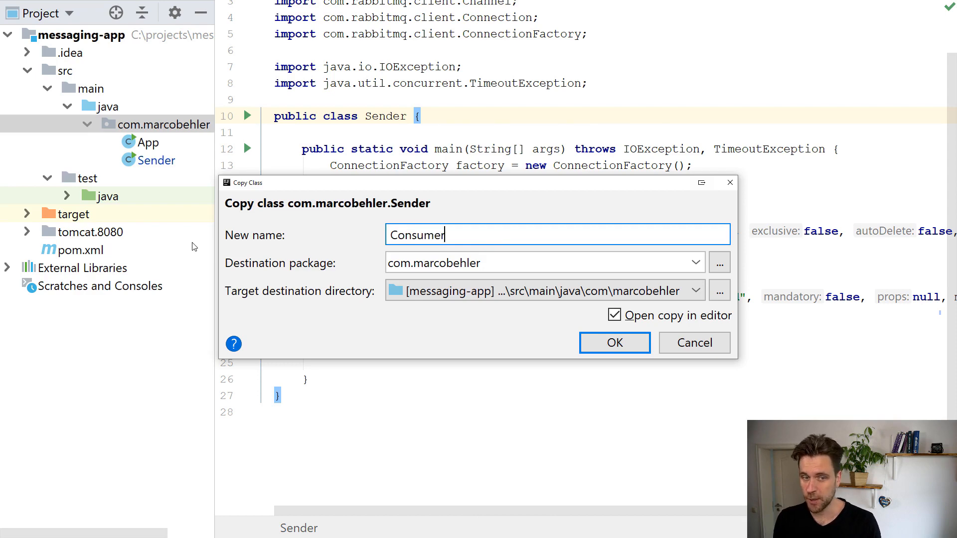
{"action": "left_click", "coordinate": [615, 342]}
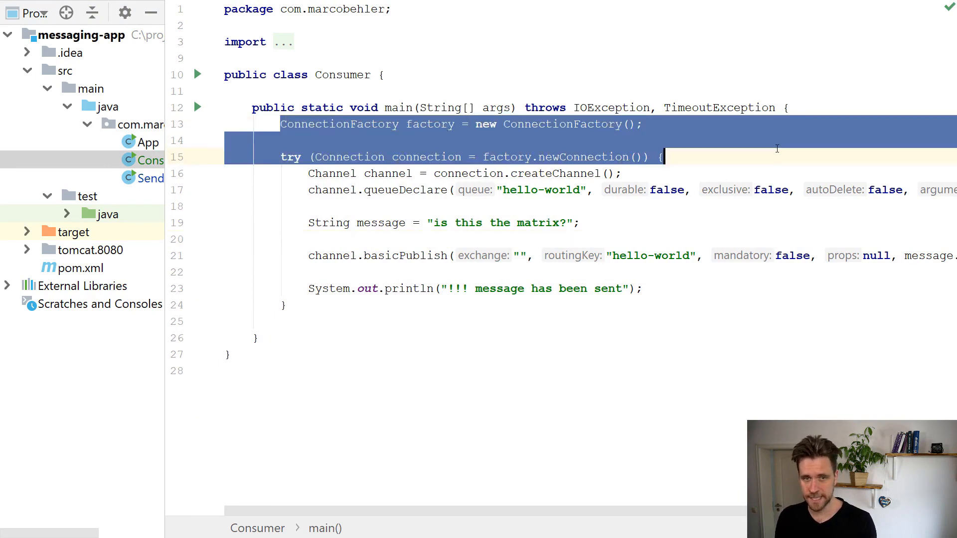
- Strip the 'try (' wrapper so newConnection() becomes a plain Connection statement
{"action": "left_click", "coordinate": [674, 123]}
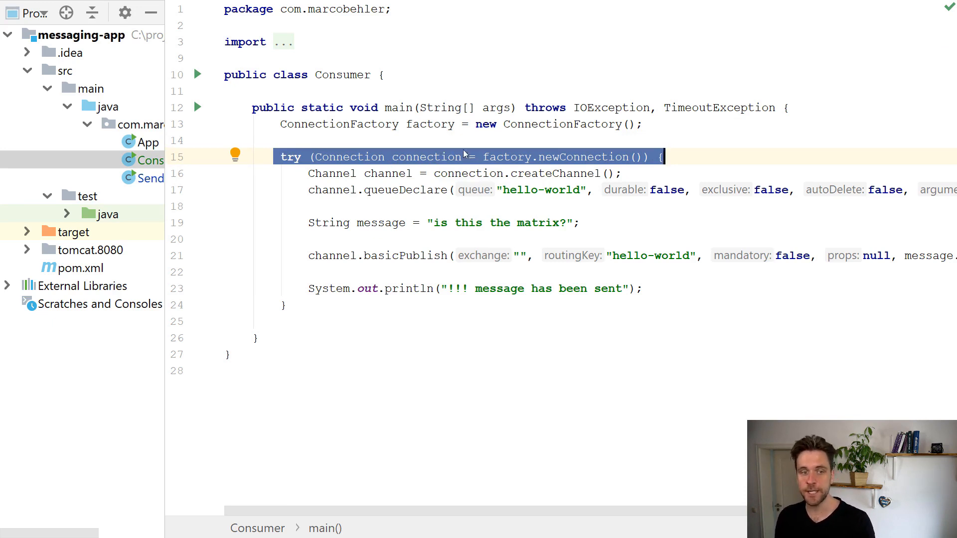
{"action": "mouse_move", "coordinate": [535, 160]}
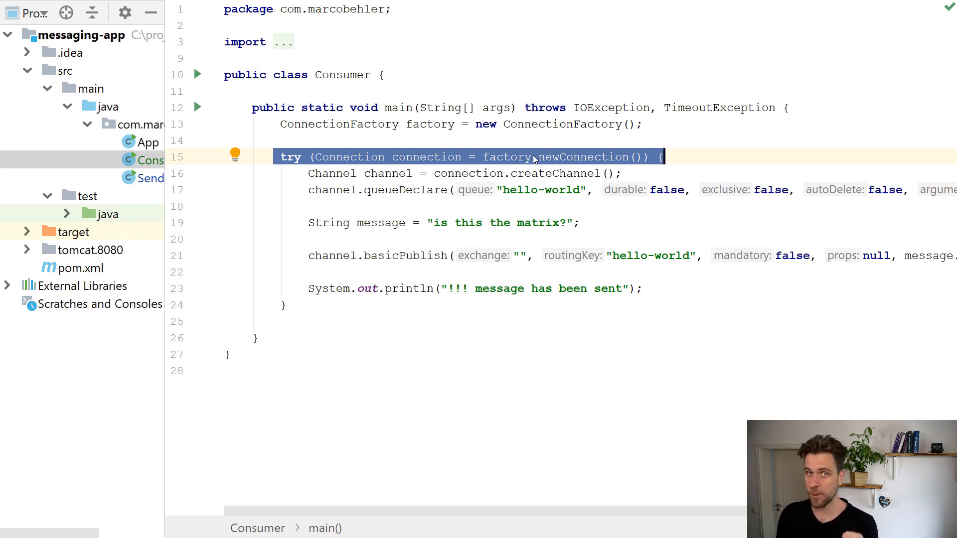
{"action": "left_click", "coordinate": [641, 124]}
{"action": "type", "text": ";"}
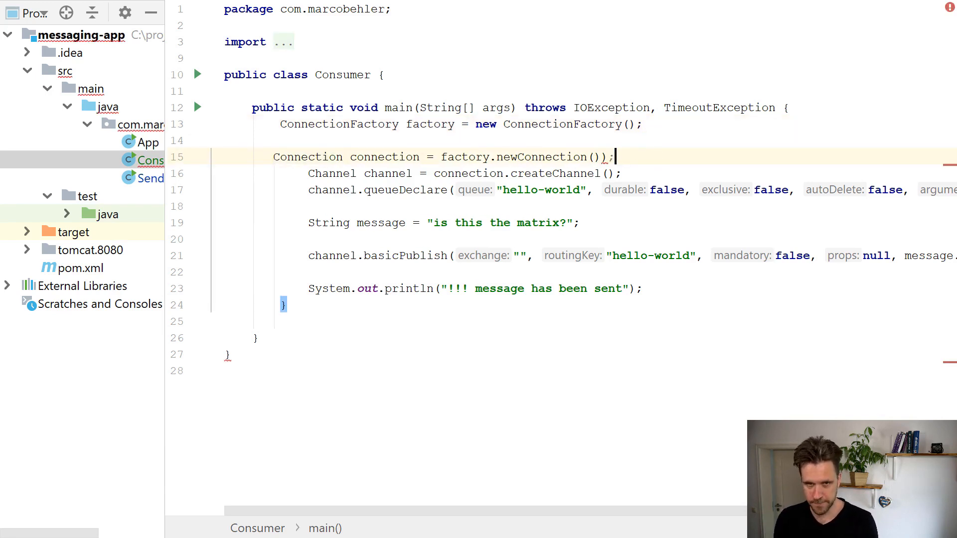
- Delete the orphaned closing brace and stray parenthesis, then reformat Consumer with Ctrl+Alt+L
{"action": "key", "text": "ctrl+alt+l"}
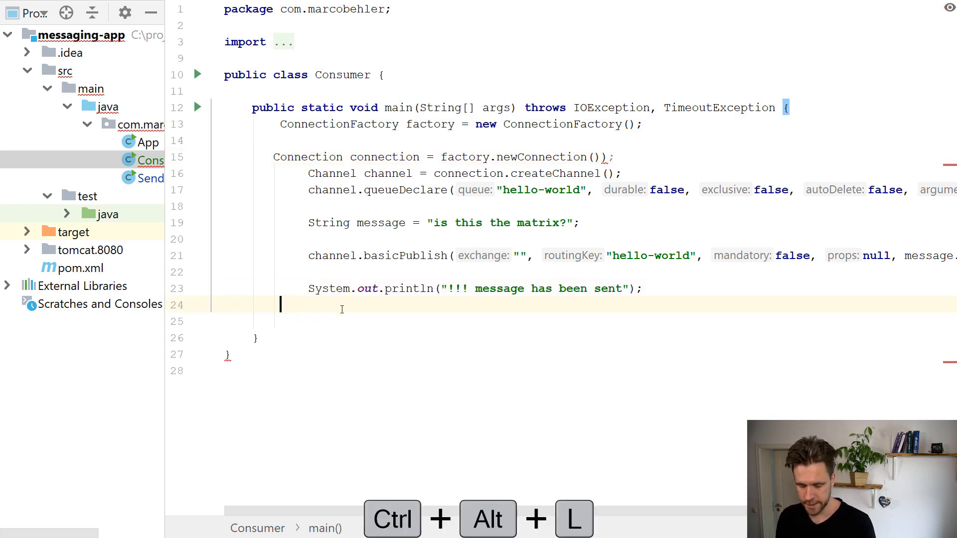
{"action": "key", "text": "ctrl+alt+l"}
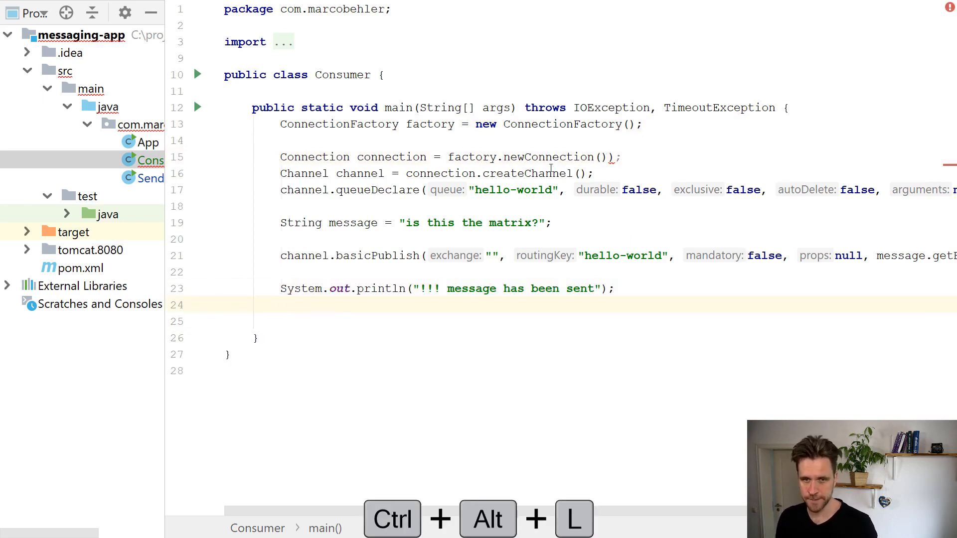
{"action": "key", "text": "ctrl+alt+l"}
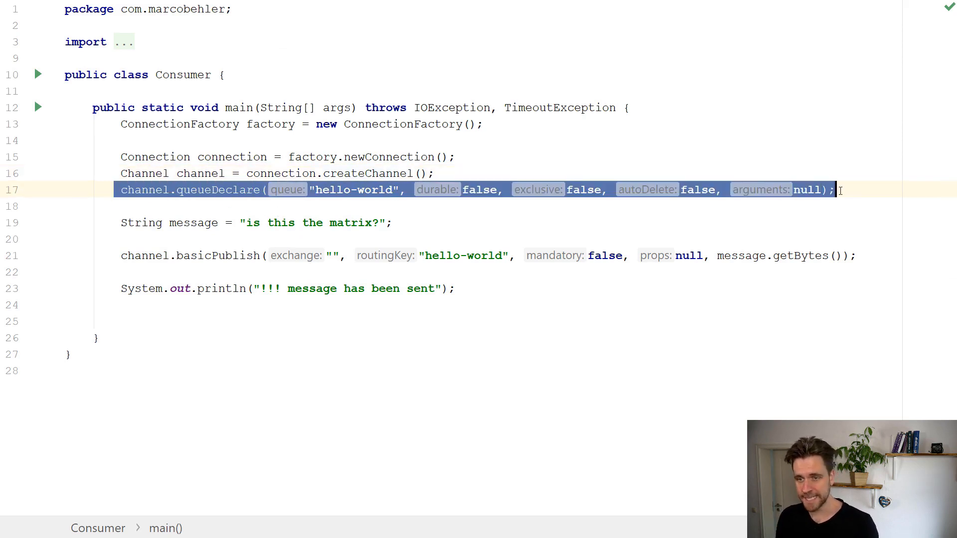
{"action": "left_click", "coordinate": [455, 157]}
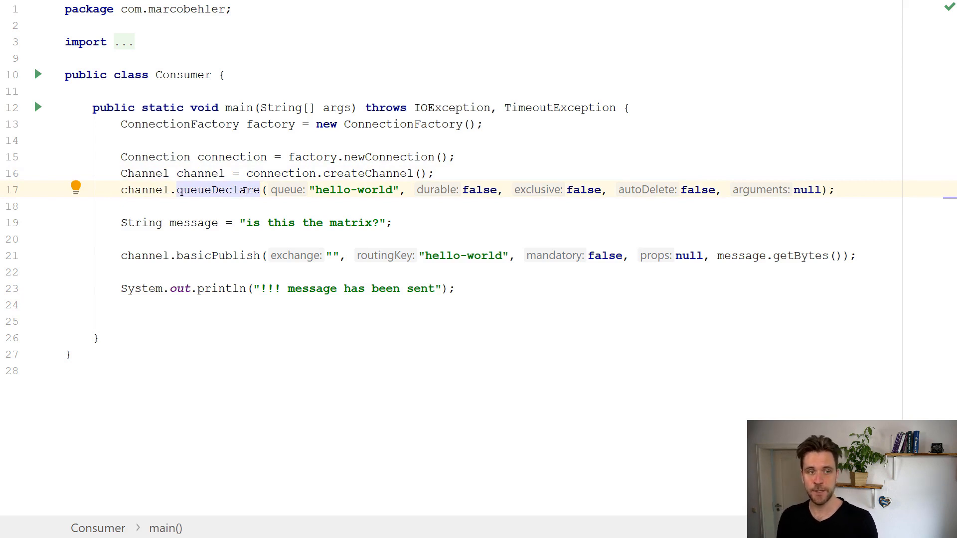
{"action": "mouse_move", "coordinate": [379, 191]}
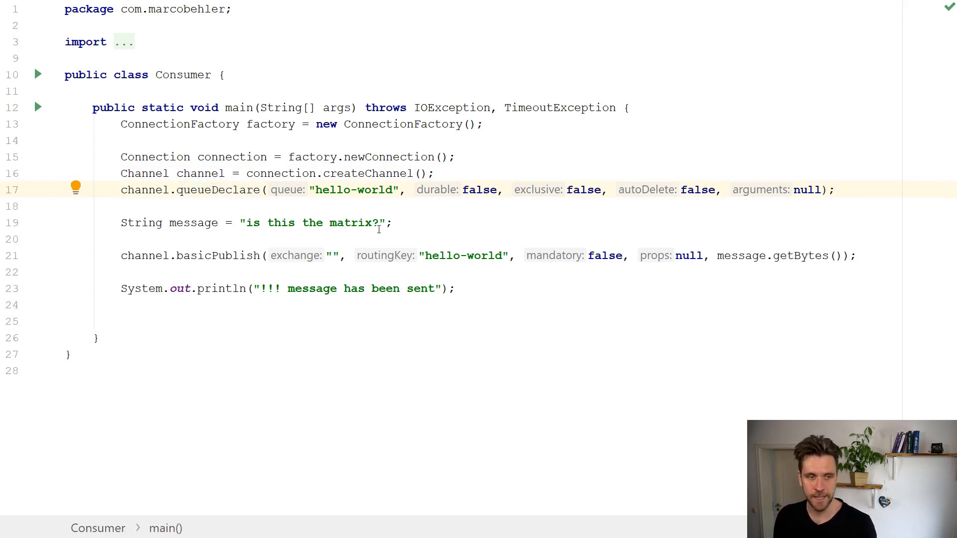
{"action": "left_click", "coordinate": [392, 223]}
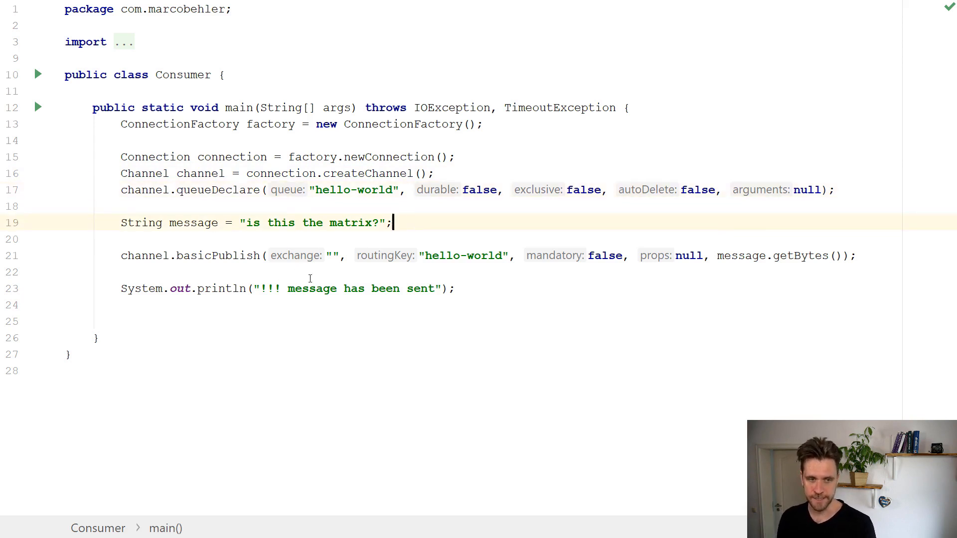
- Delete the message, basicPublish and println lines and begin a channel.basicConsume call
{"action": "key", "text": "Ctrl+y"}
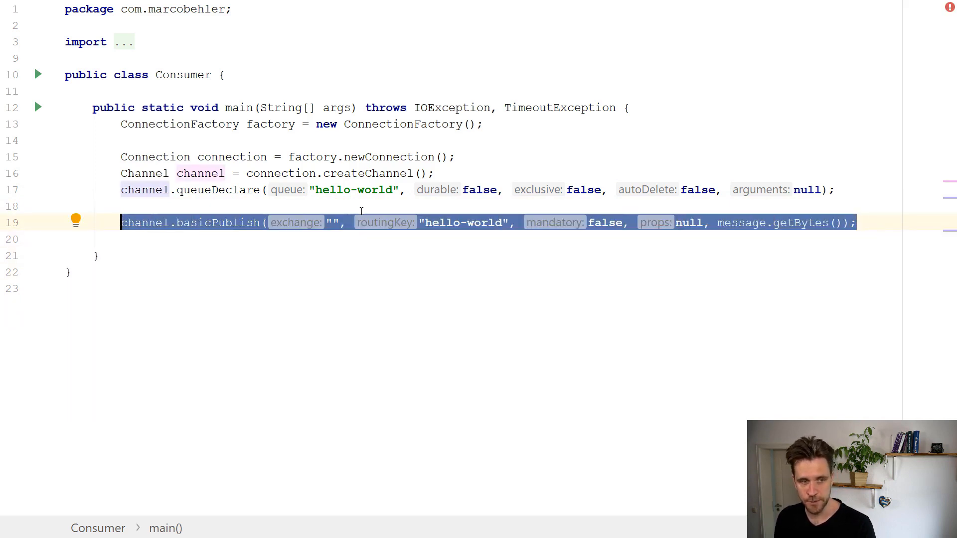
{"action": "type", "text": "channel.basicConsume("}
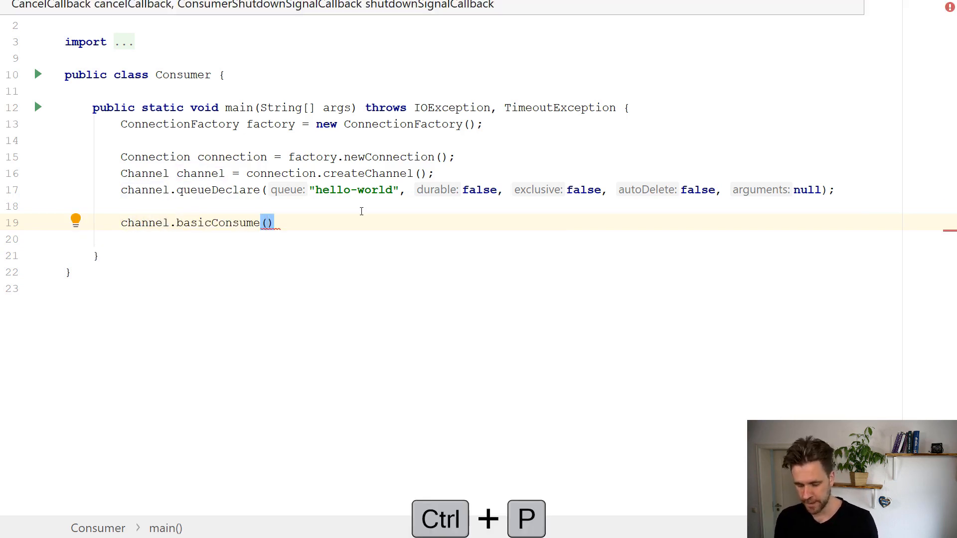
- Show the basicConsume overload parameter variants with Ctrl+P
{"action": "key", "text": "ctrl+p"}
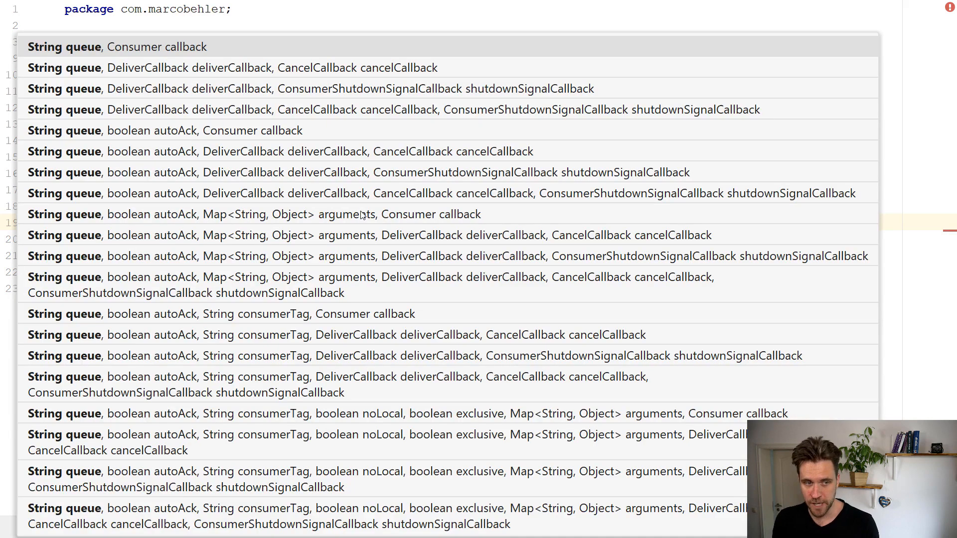
{"action": "mouse_move", "coordinate": [327, 324]}
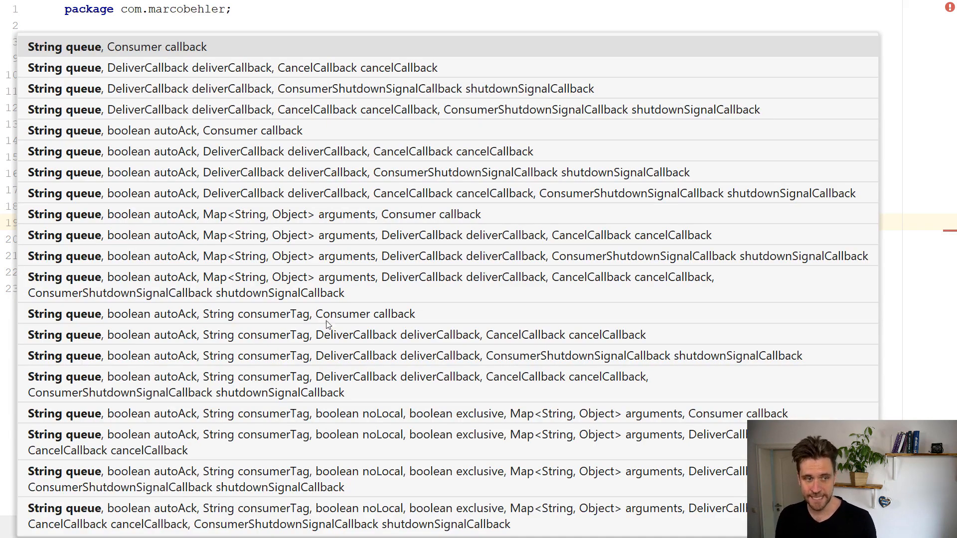
{"action": "mouse_move", "coordinate": [23, 398]}
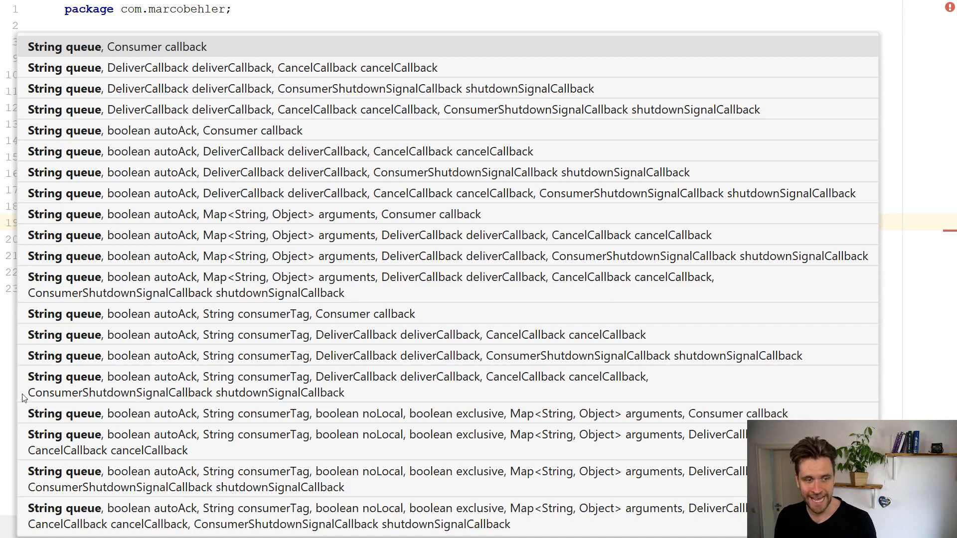
{"action": "mouse_move", "coordinate": [213, 164]}
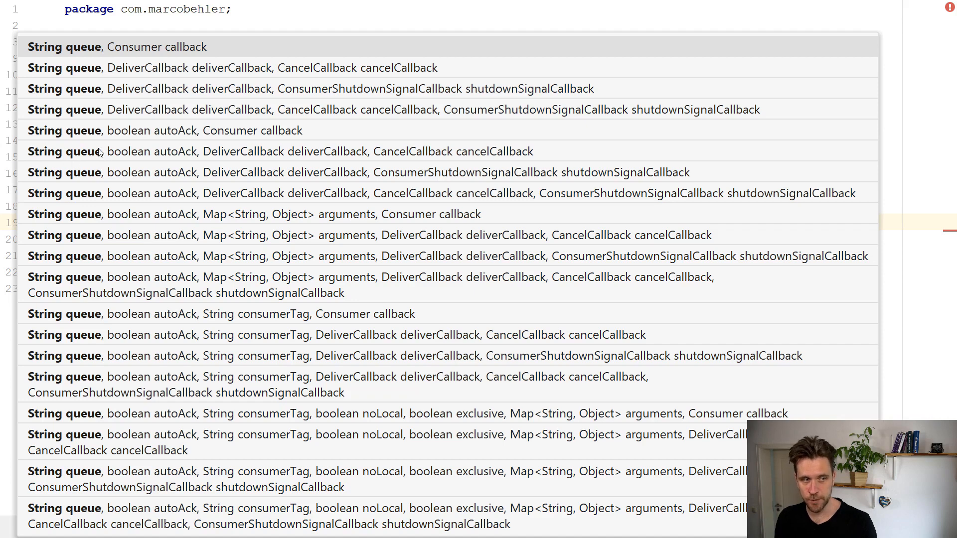
{"action": "mouse_move", "coordinate": [52, 151]}
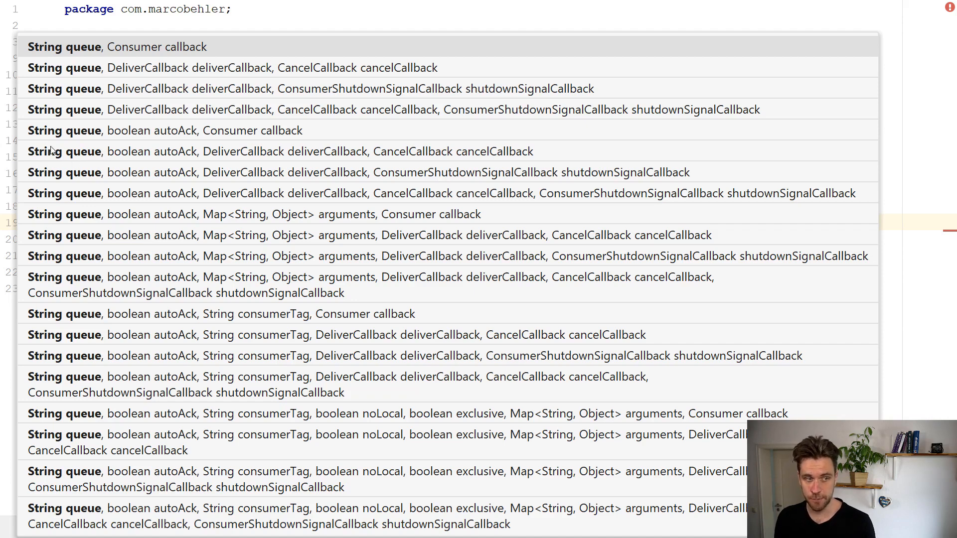
{"action": "mouse_move", "coordinate": [182, 154]}
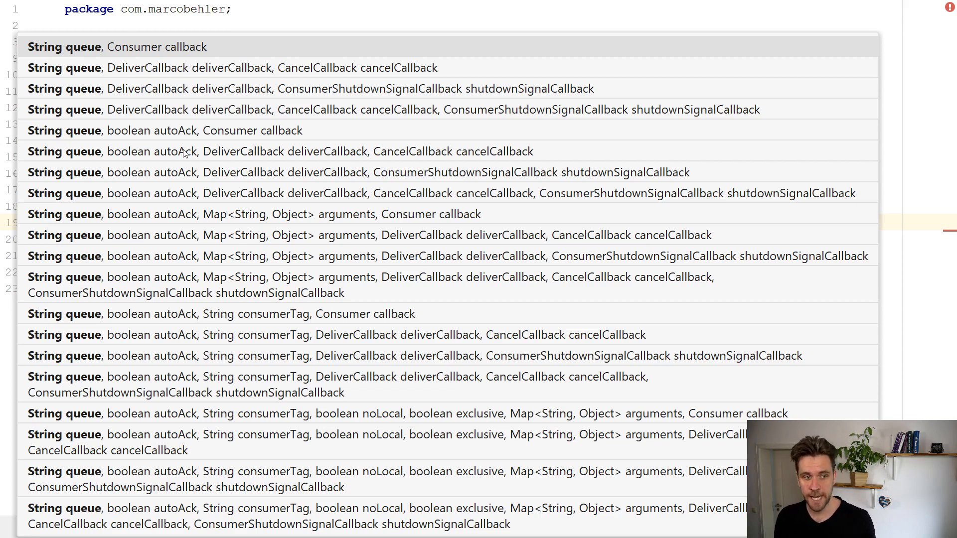
{"action": "mouse_move", "coordinate": [195, 160]}
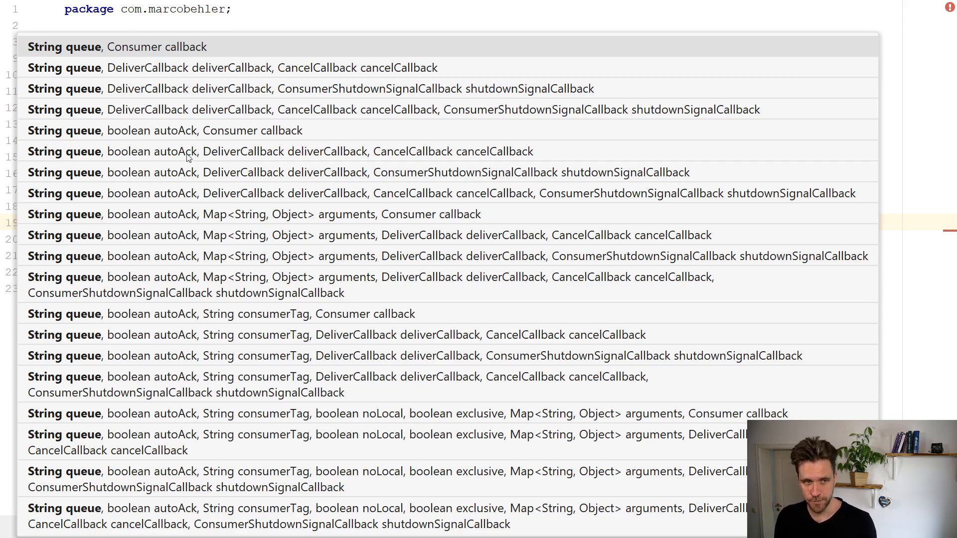
{"action": "mouse_move", "coordinate": [451, 152]}
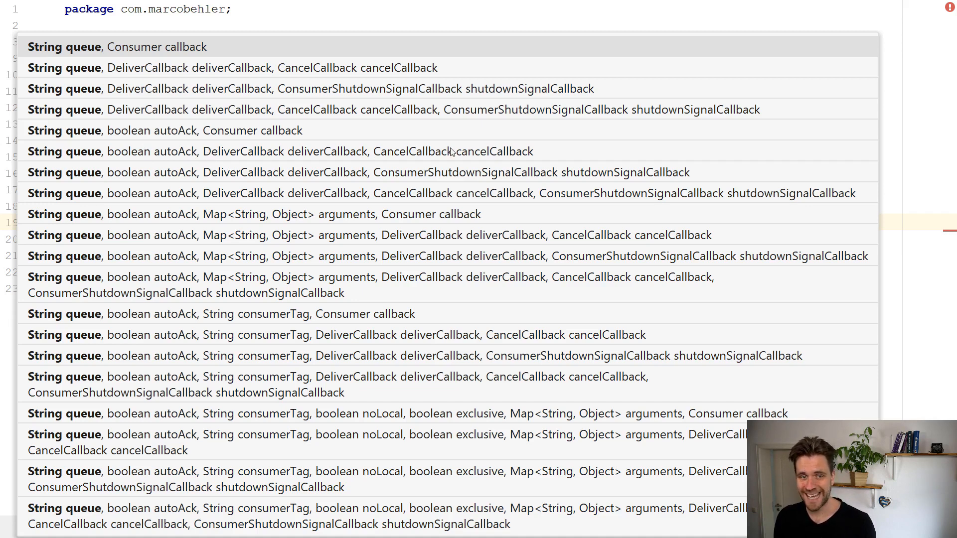
{"action": "mouse_move", "coordinate": [738, 150]}
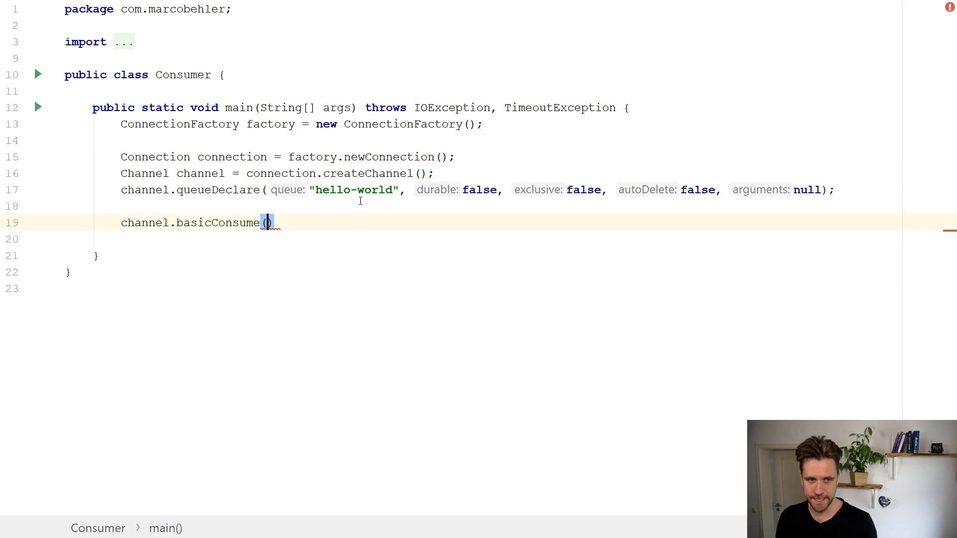
- Pass the "hello-world" queue name and autoAck true to basicConsume
{"action": "double_click", "coordinate": [354, 189]}
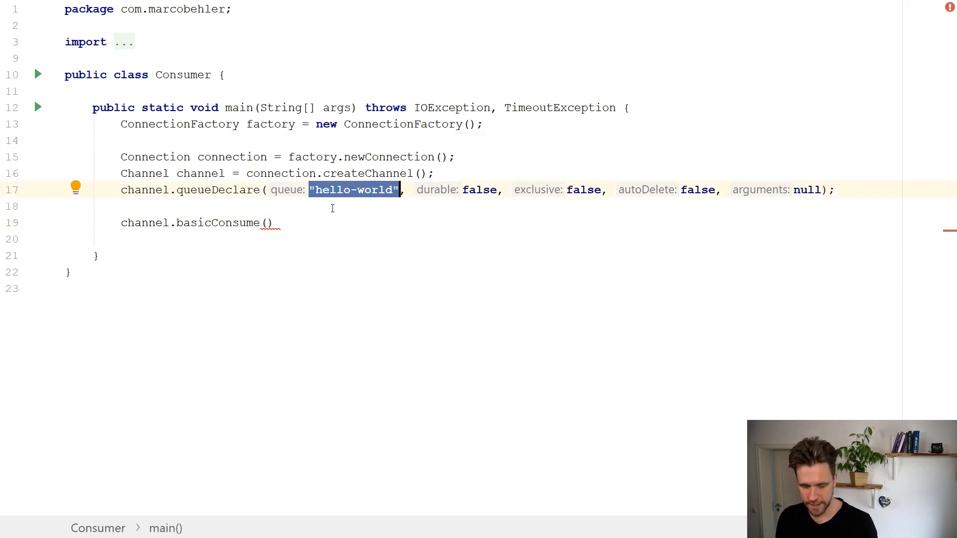
{"action": "key", "text": "ctrl+v"}
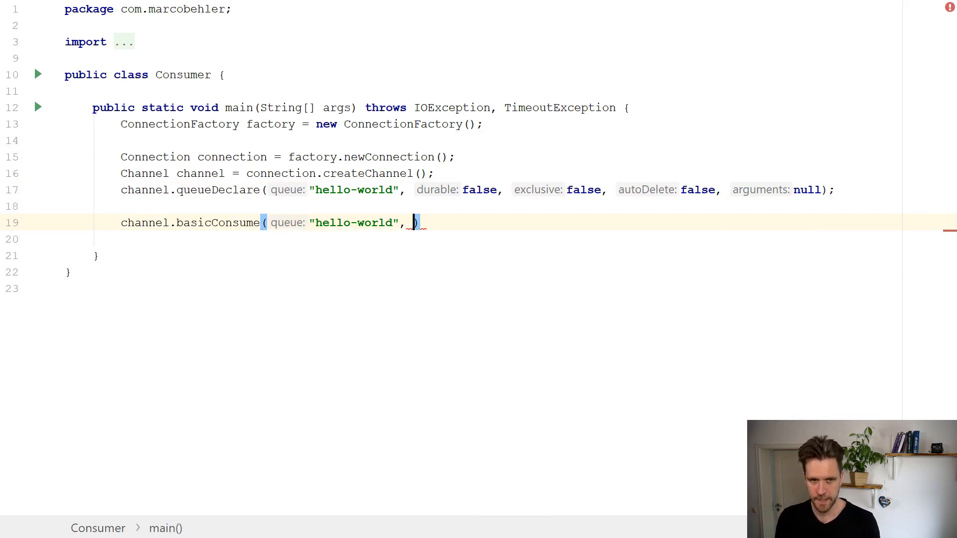
{"action": "type", "text": "true,"}
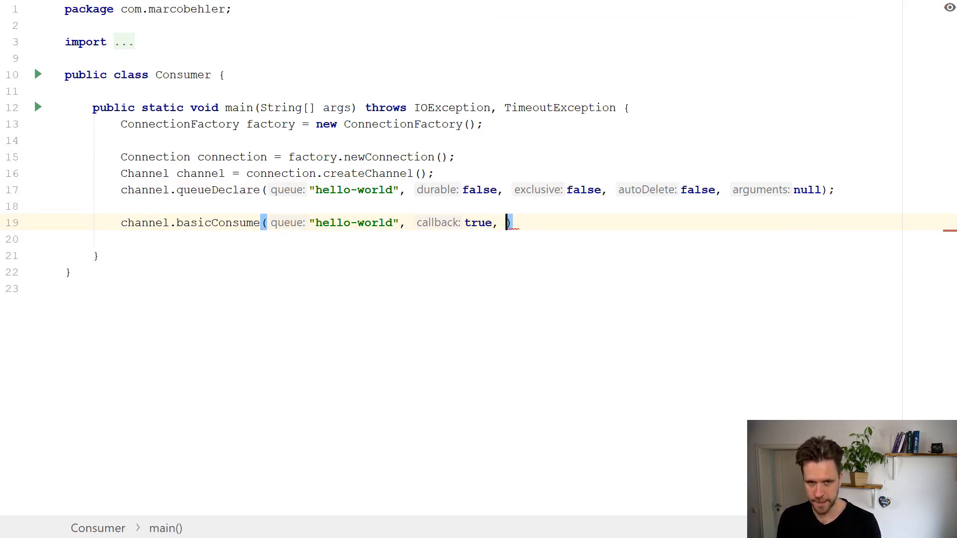
- Add empty new DeliverCallback and new CancelCallback implementations as the remaining arguments
{"action": "type", "text": "new"}
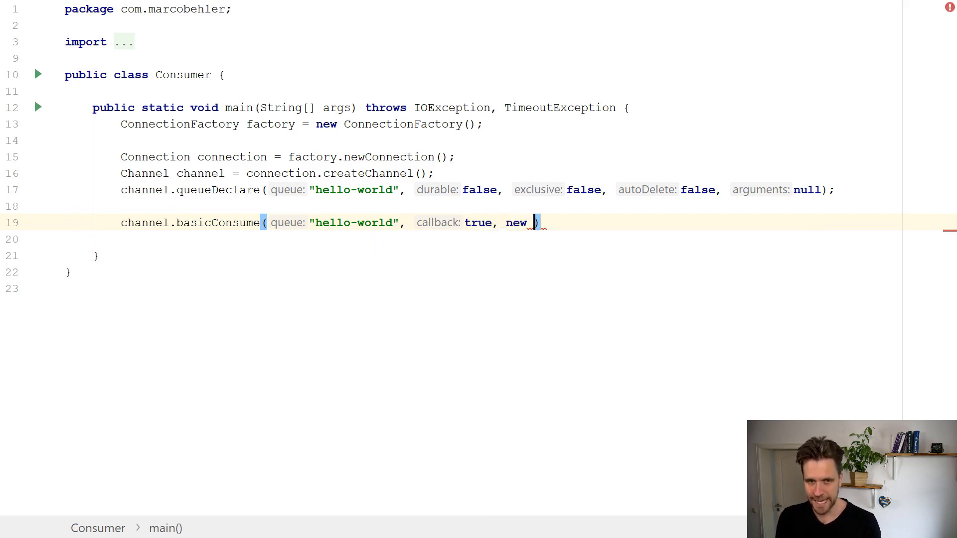
{"action": "type", "text": "DeliverCallback("}
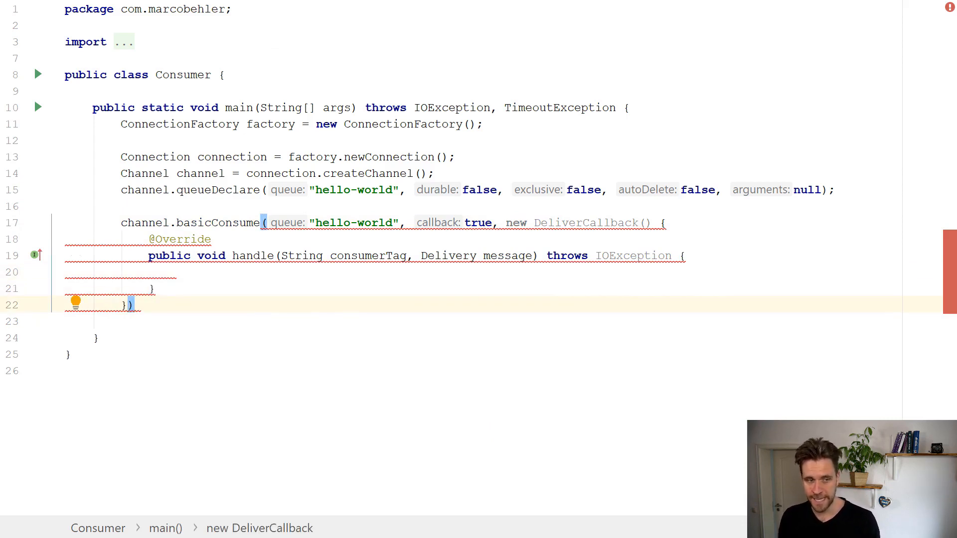
{"action": "type", "text": ", new"}
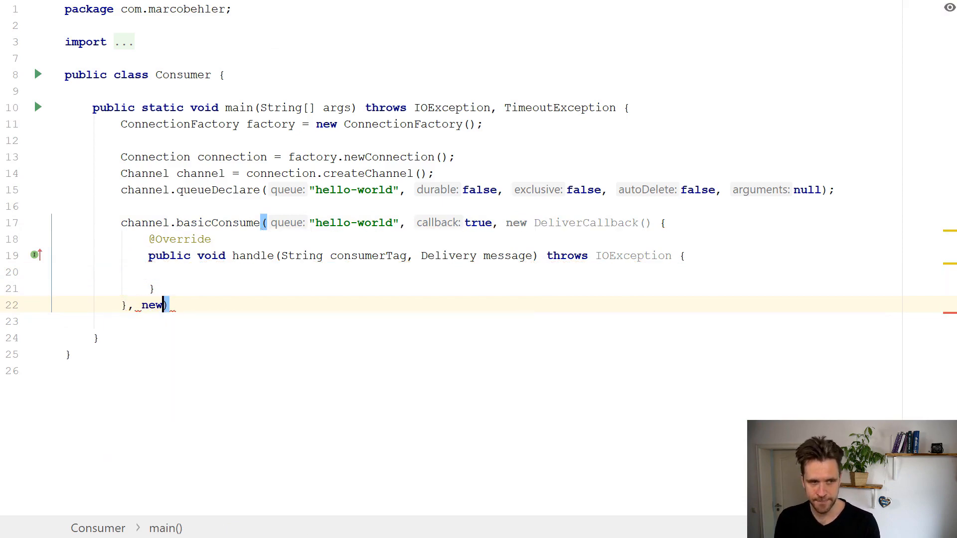
{"action": "type", "text": "Cancel"}
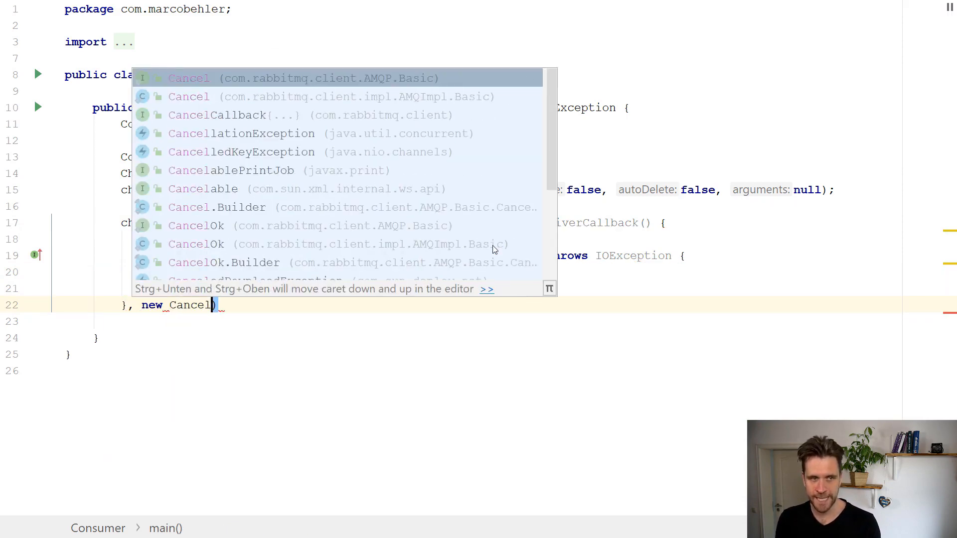
{"action": "left_click", "coordinate": [216, 115]}
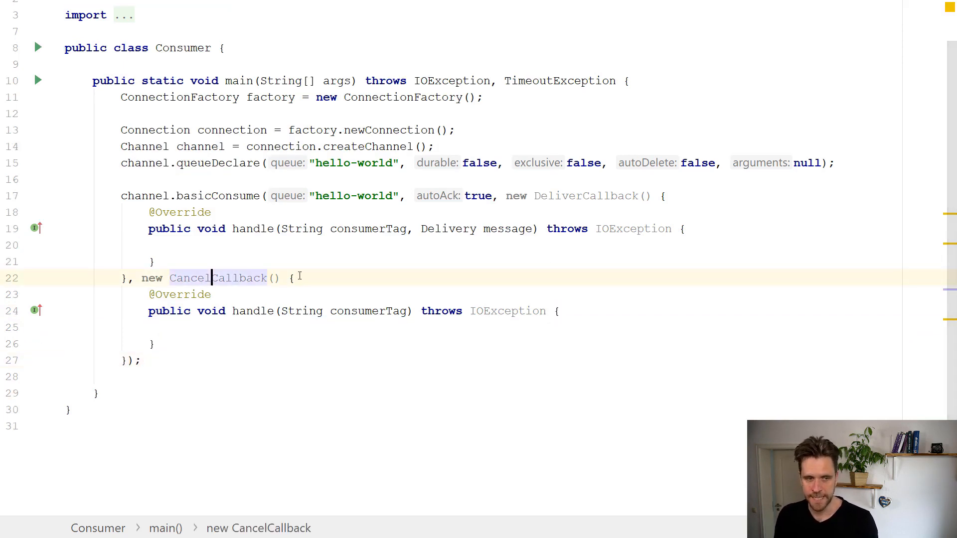
- Replace the CancelCallback anonymous class with an empty consumerTag -> {} lambda via Alt+Enter
{"action": "left_click", "coordinate": [276, 311]}
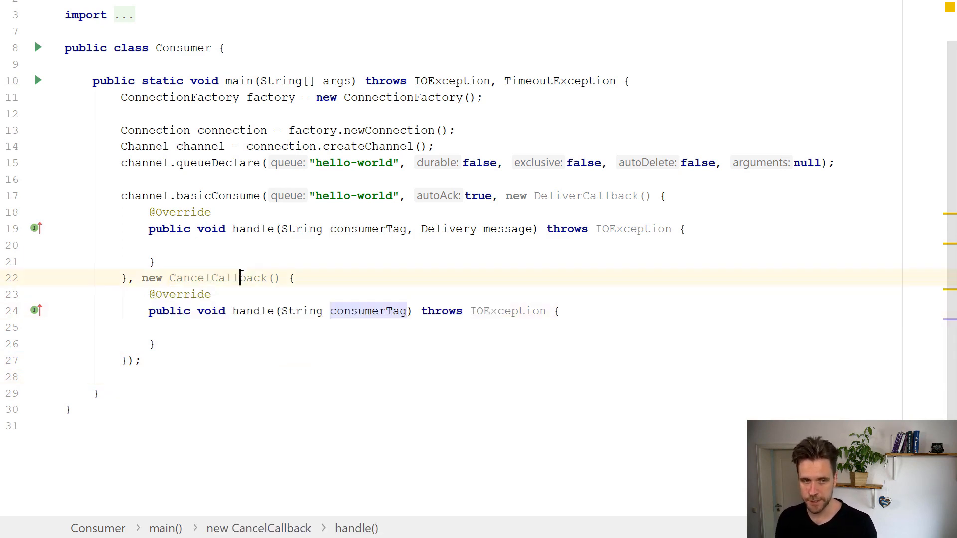
{"action": "key", "text": "alt+Enter"}
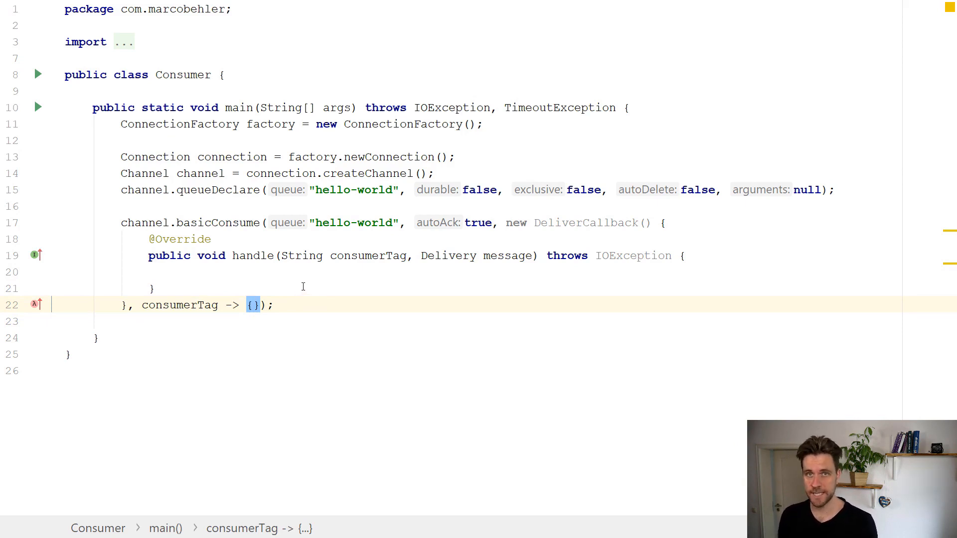
{"action": "double_click", "coordinate": [179, 305]}
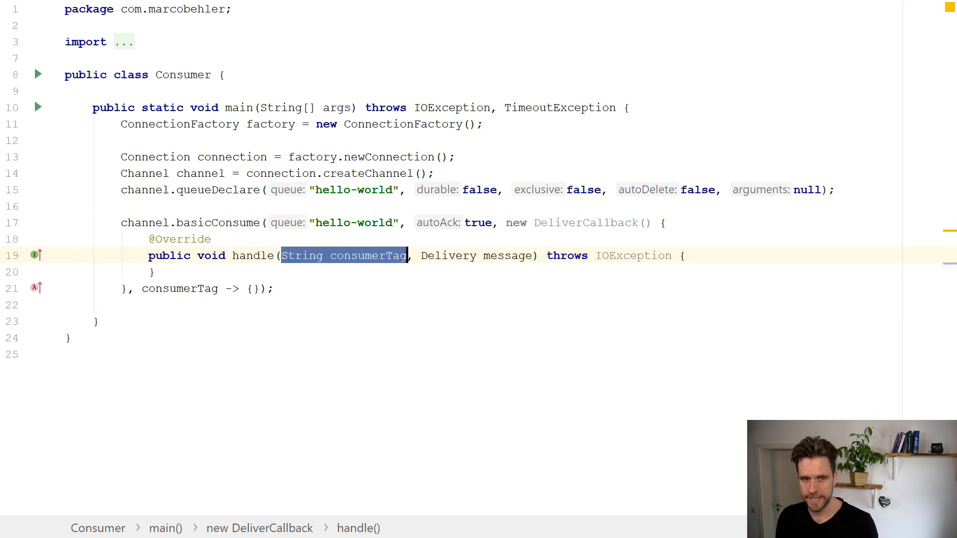
{"action": "double_click", "coordinate": [480, 257]}
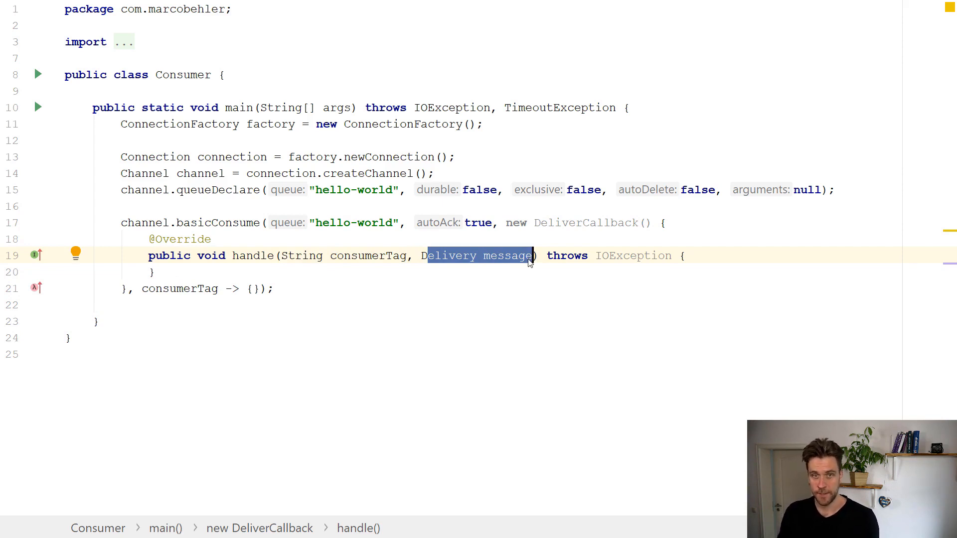
{"action": "mouse_move", "coordinate": [560, 222]}
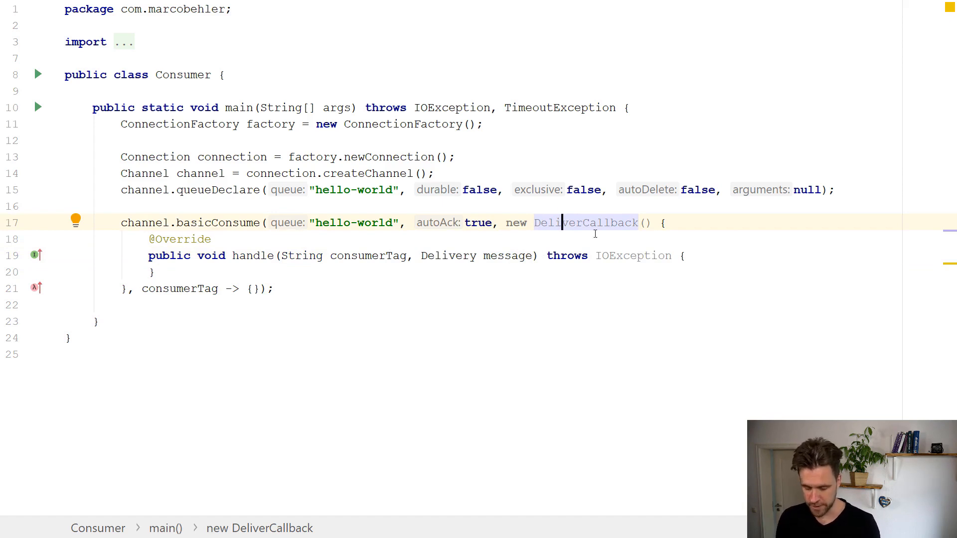
- Convert DeliverCallback to a lambda and decode message.getBody() into a UTF-8 String variable m
{"action": "key", "text": "Alt+Enter"}
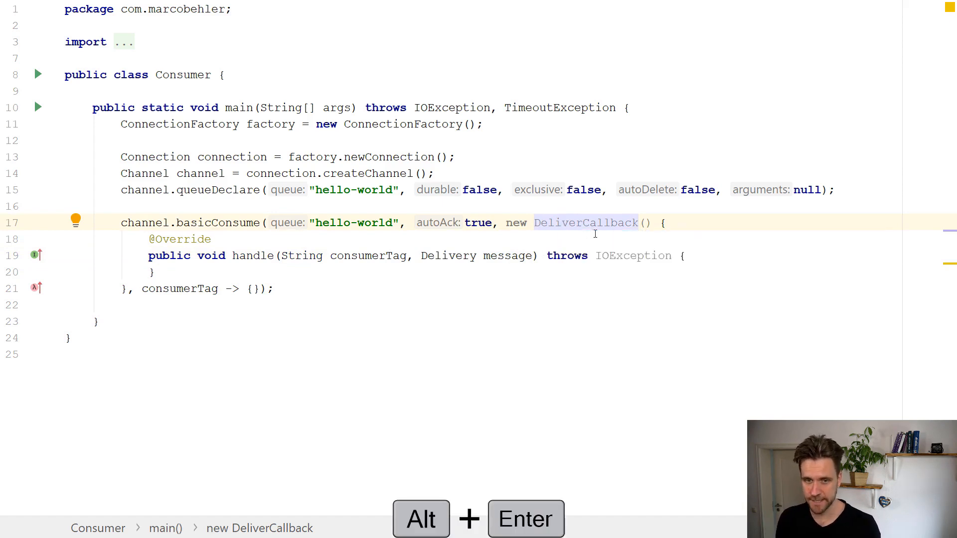
{"action": "key", "text": "Alt+Enter"}
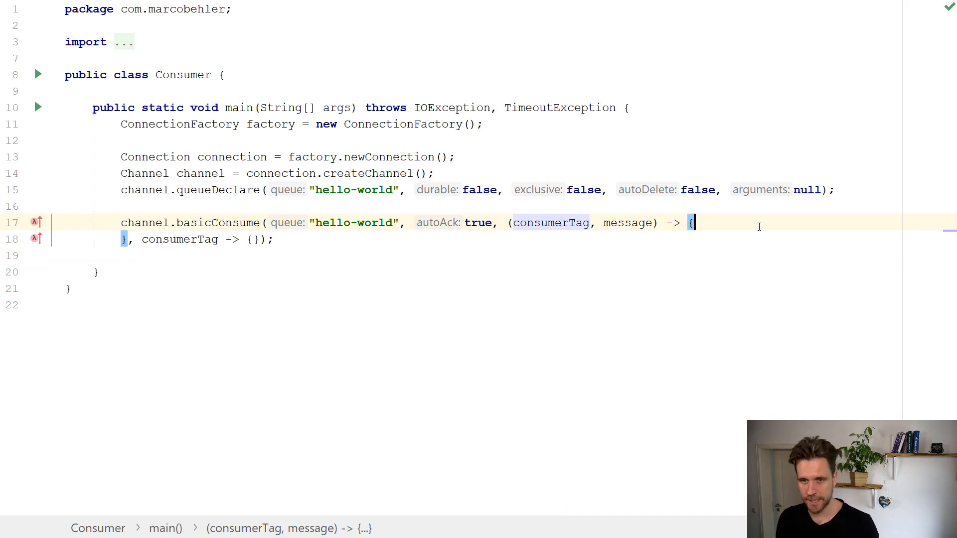
{"action": "type", "text": "m"}
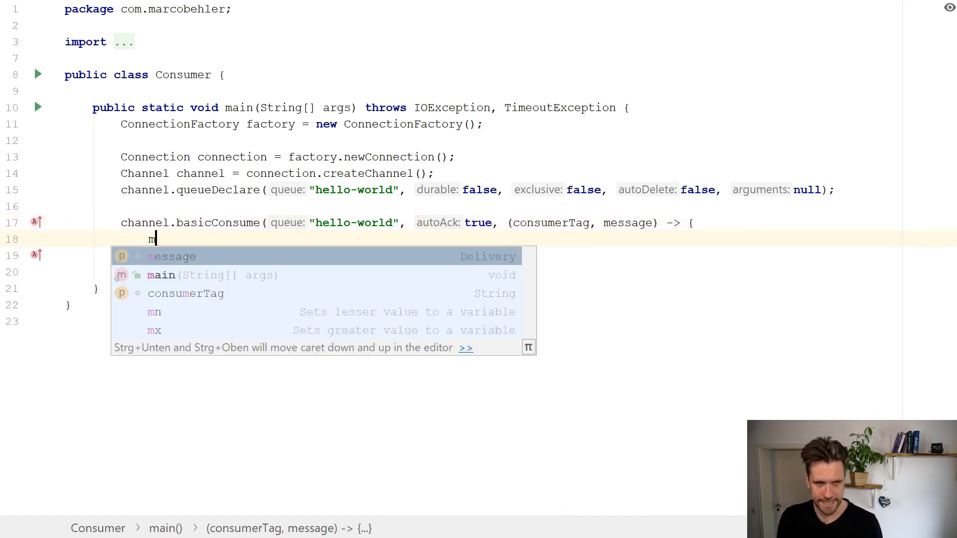
{"action": "type", "text": "essage."}
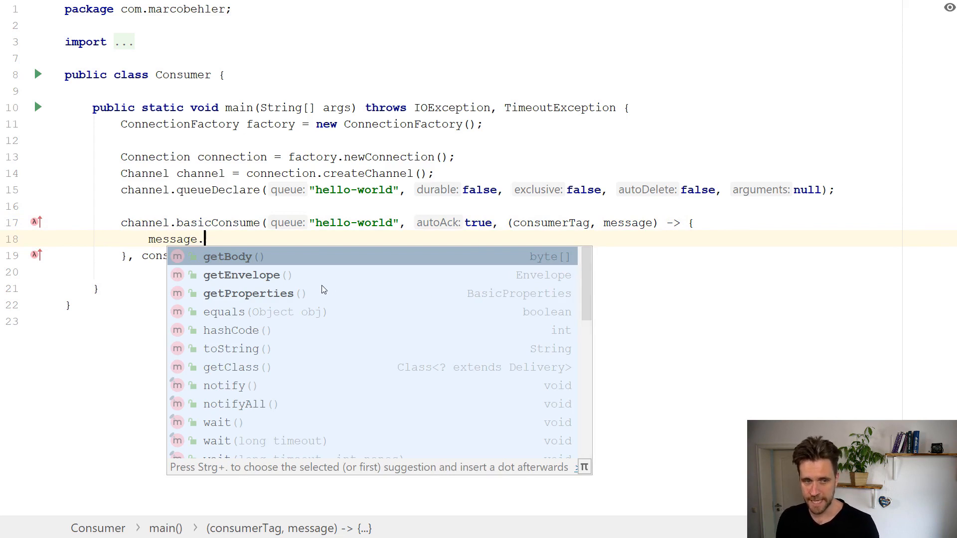
{"action": "mouse_move", "coordinate": [397, 281]}
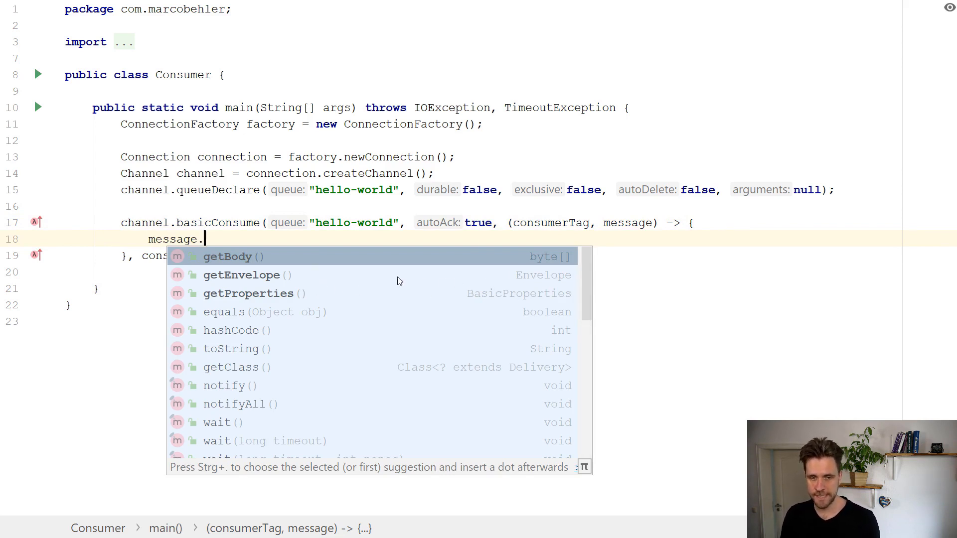
{"action": "mouse_move", "coordinate": [299, 281]}
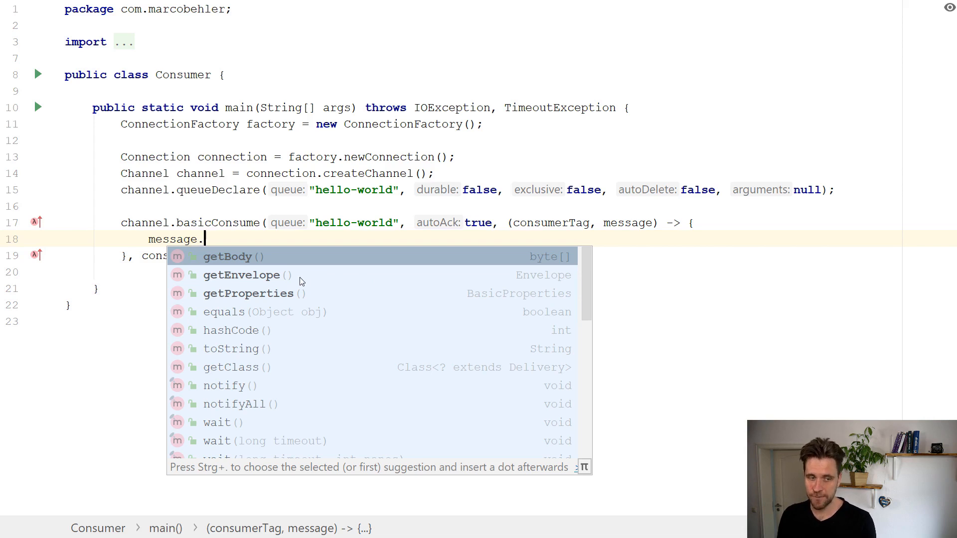
{"action": "mouse_move", "coordinate": [270, 272]}
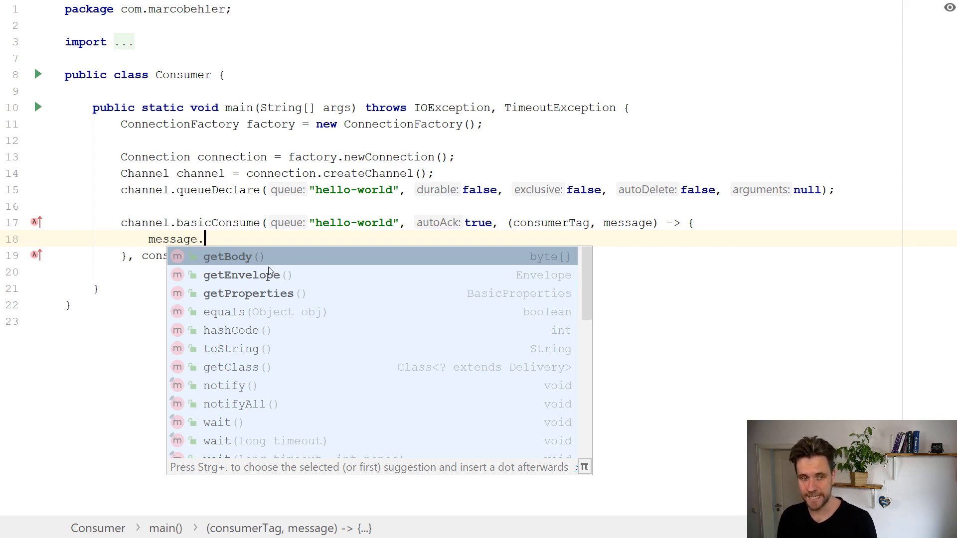
{"action": "mouse_move", "coordinate": [274, 256]}
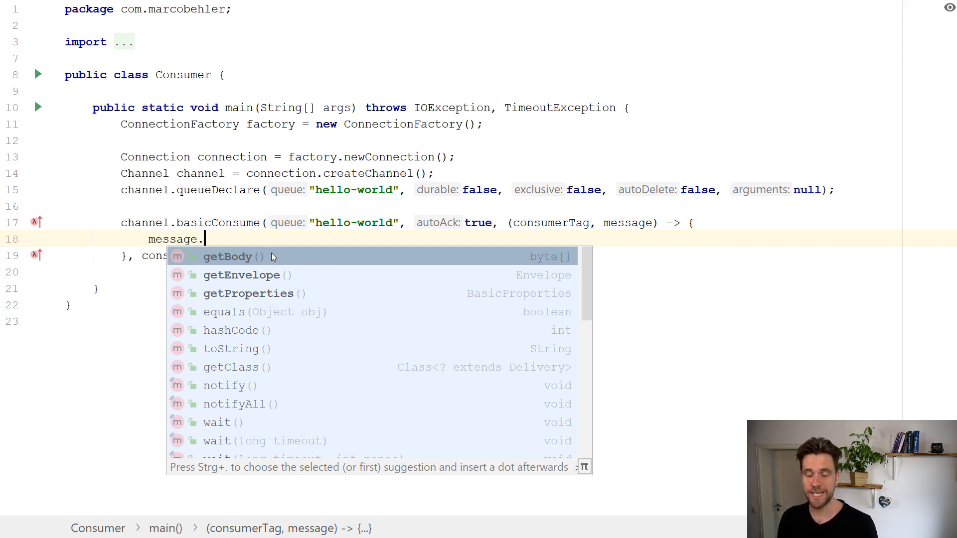
{"action": "mouse_move", "coordinate": [552, 261]}
{"action": "type", "text": "getBody("}
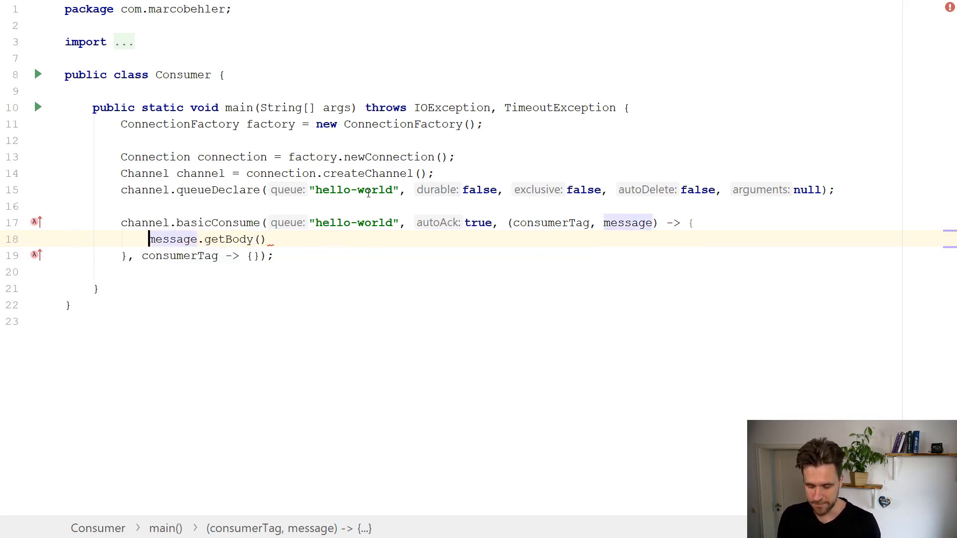
{"action": "type", "text": "new String("}
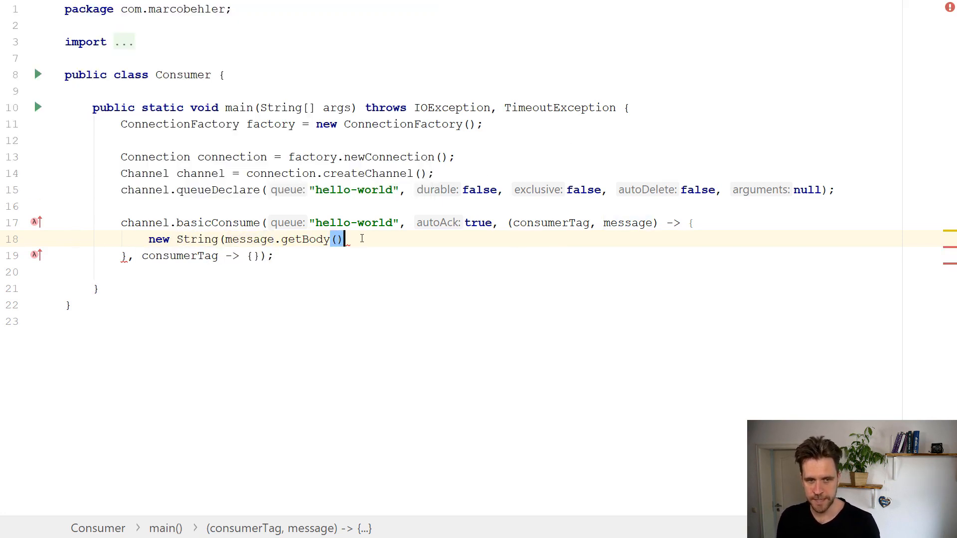
{"action": "type", "text": ", \"U"}
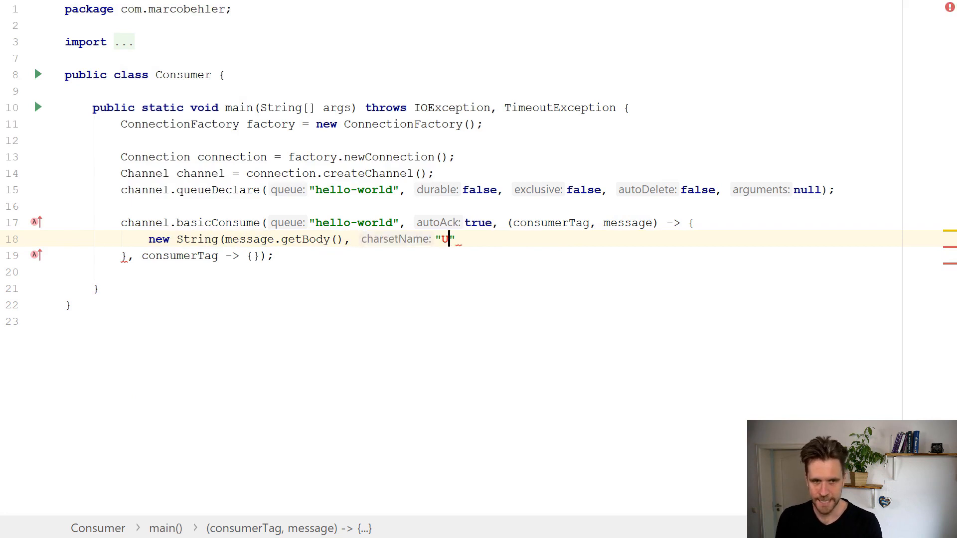
{"action": "type", "text": "TF-8"}
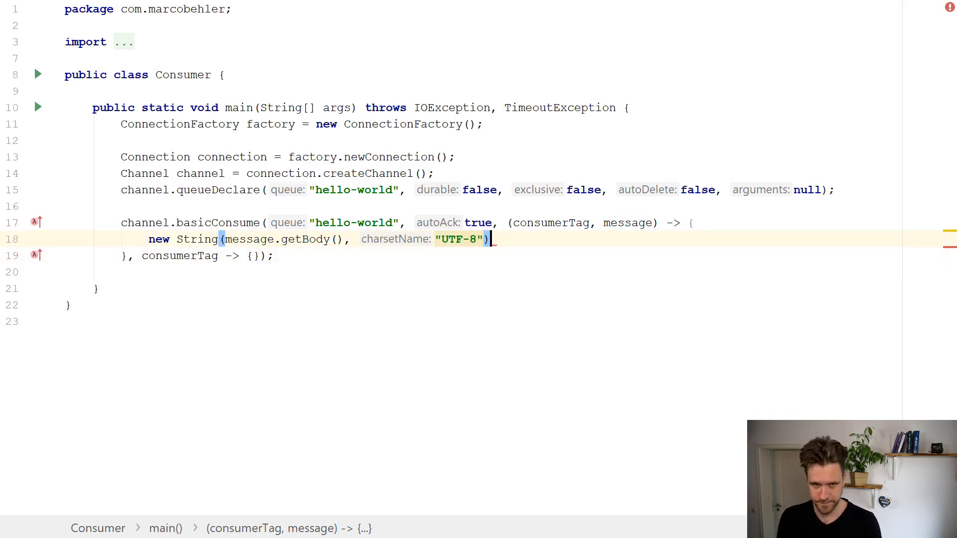
{"action": "type", "text": ".var"}
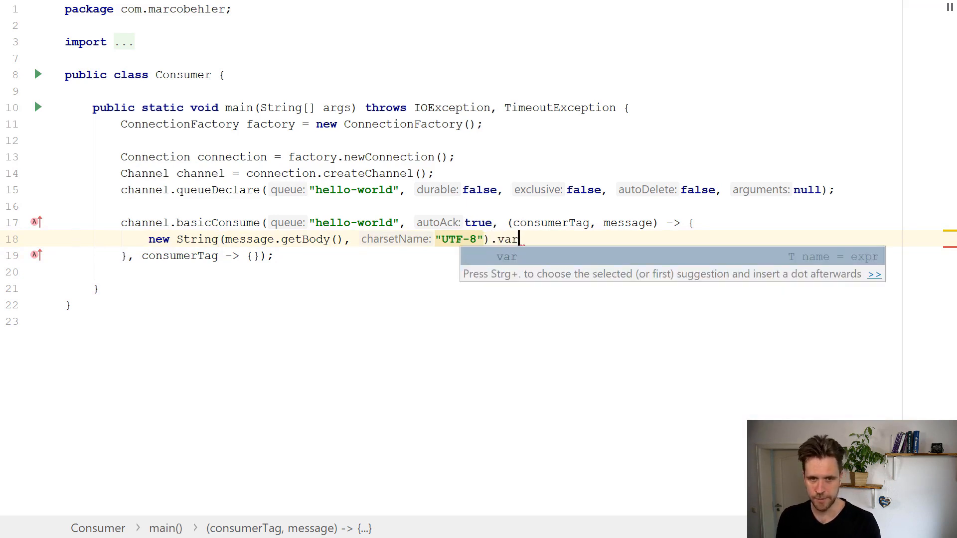
{"action": "key", "text": "Tab"}
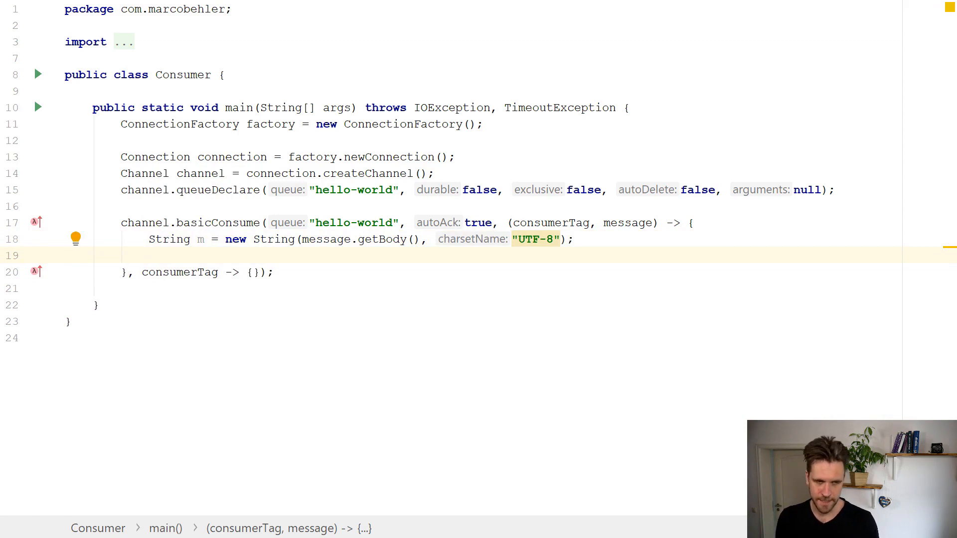
- Print the decoded body with System.out.println("I just received a message = " + m)
{"action": "type", "text": "System.out.println(\"m = \" + m);"}
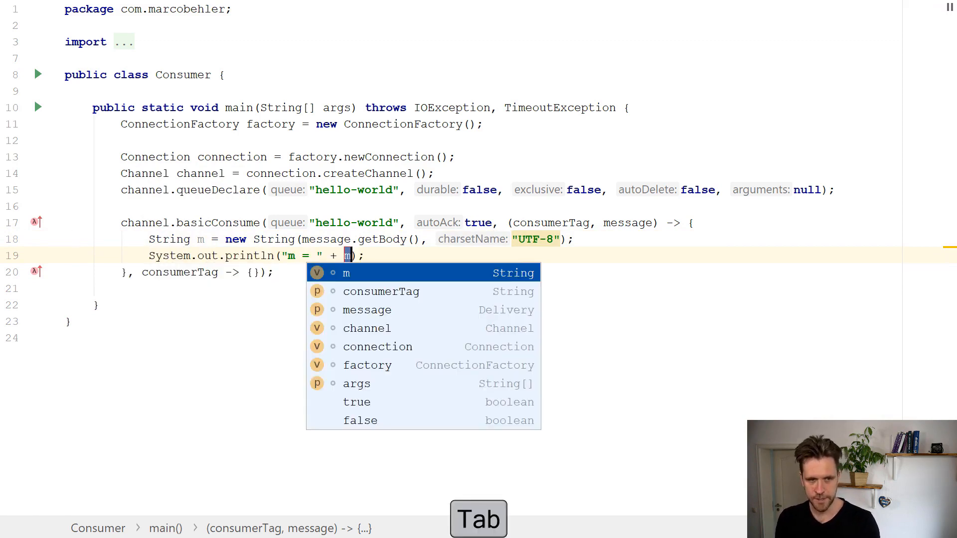
{"action": "key", "text": "Tab"}
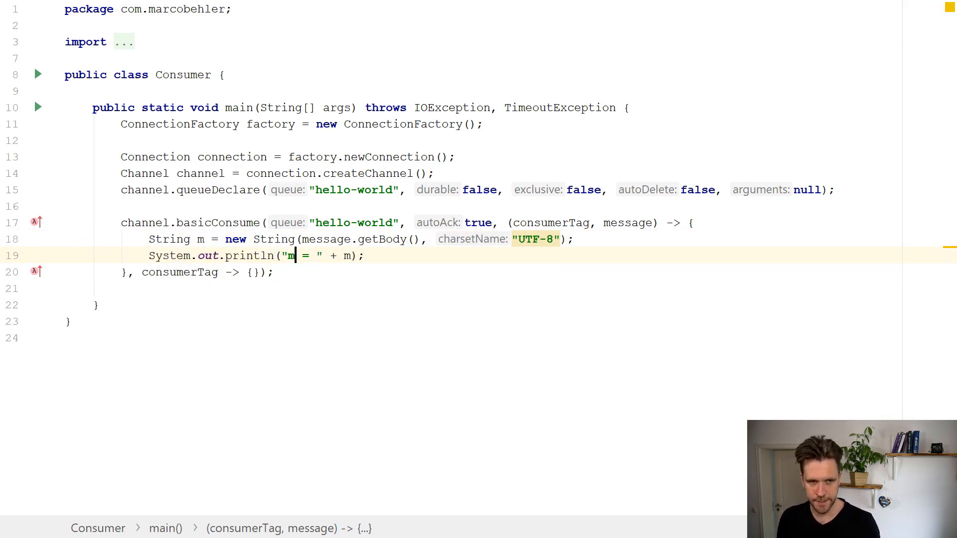
{"action": "type", "text": "I"}
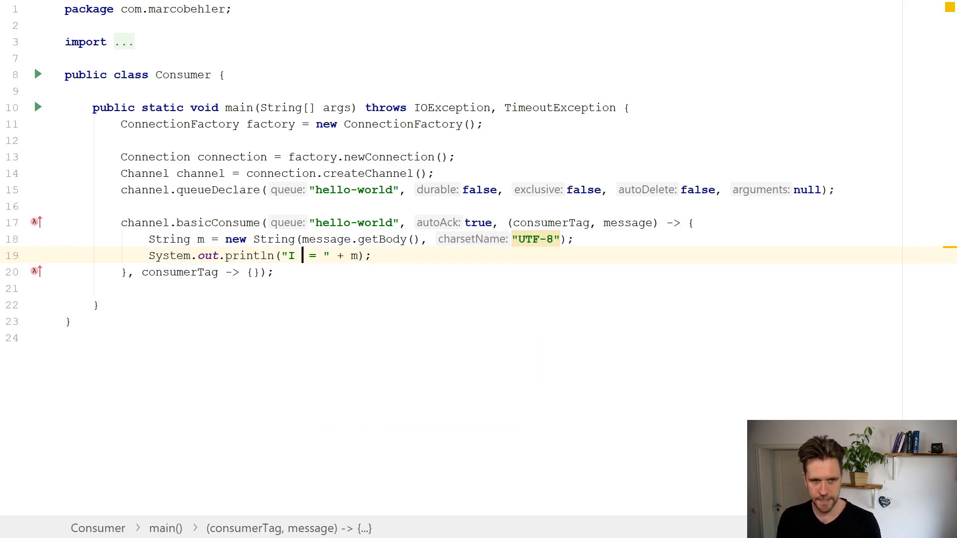
{"action": "type", "text": "just rec"}
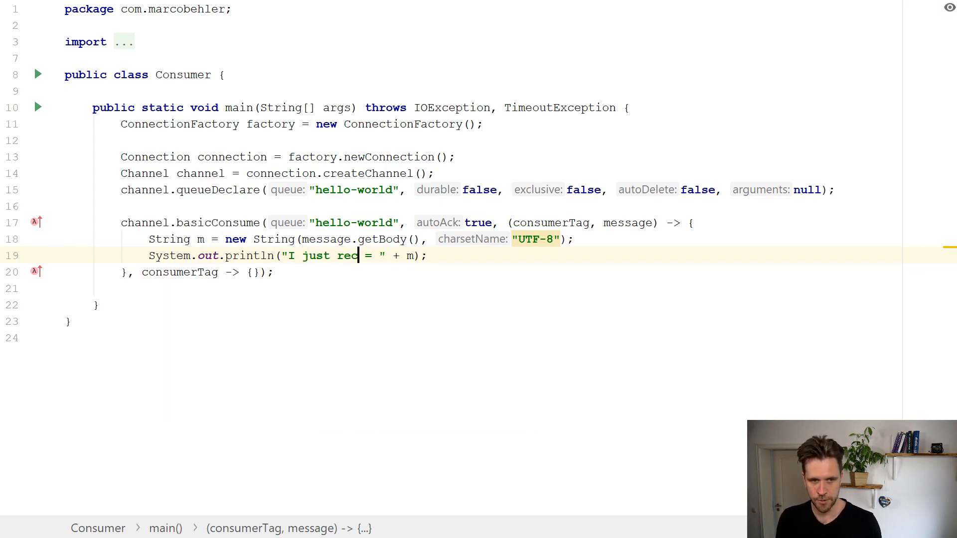
{"action": "type", "text": "eived a m"}
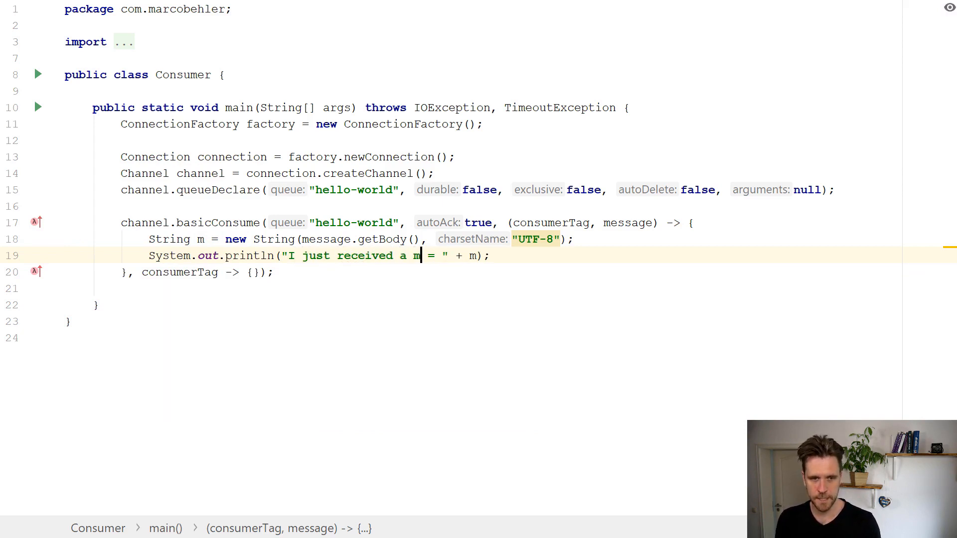
{"action": "type", "text": "essage"}
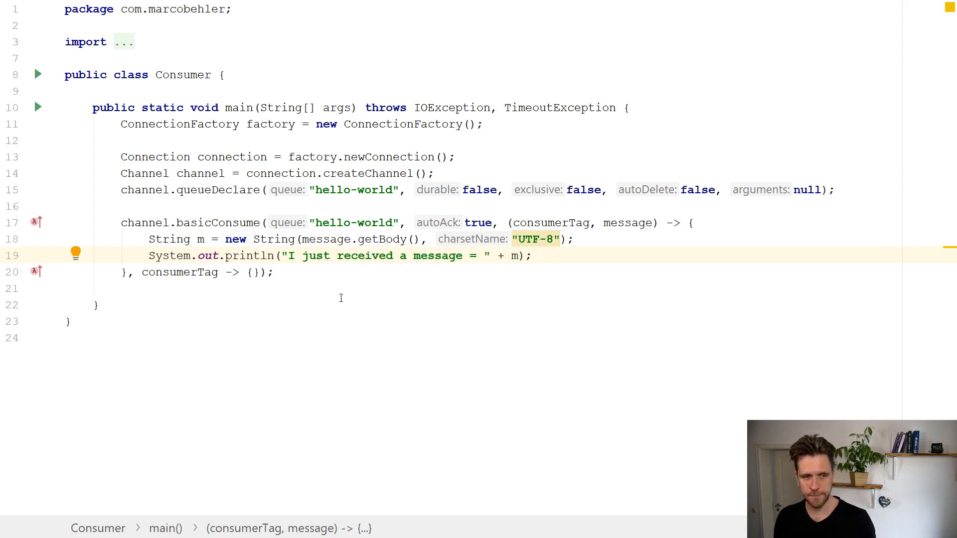
{"action": "mouse_move", "coordinate": [350, 278]}
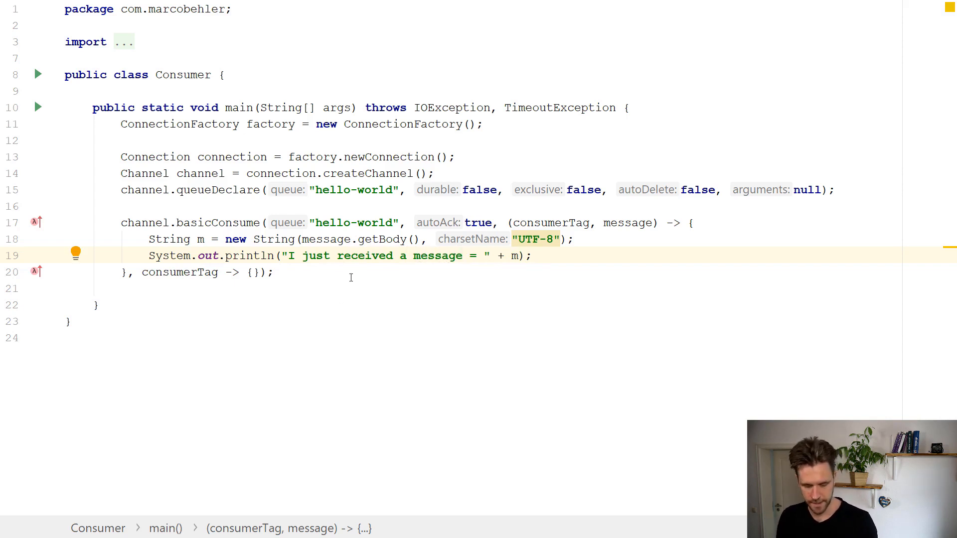
- In Sender, append + LocalDateTime.now() to the 'is this the matrix?' message string
{"action": "key", "text": "alt+1"}
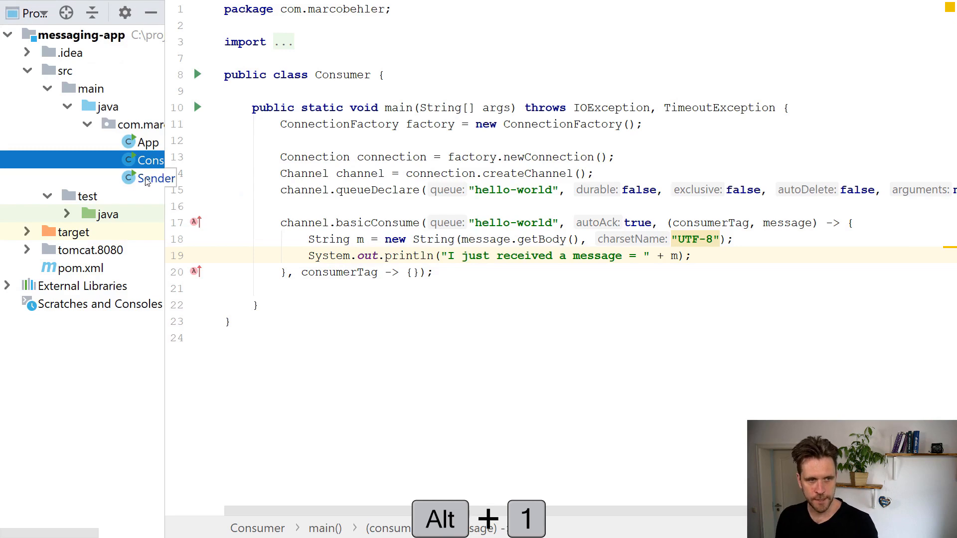
{"action": "left_click", "coordinate": [157, 178]}
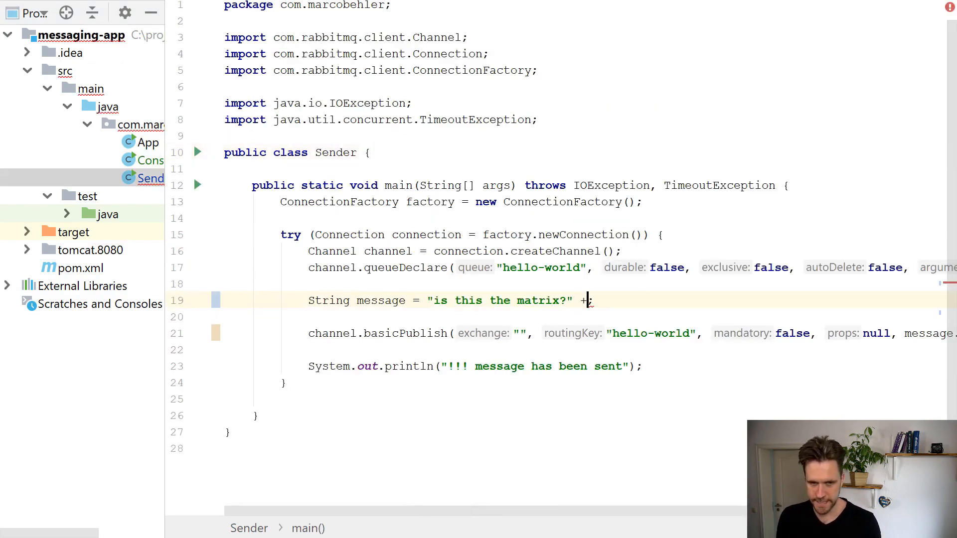
{"action": "type", "text": "LocalDateTime."}
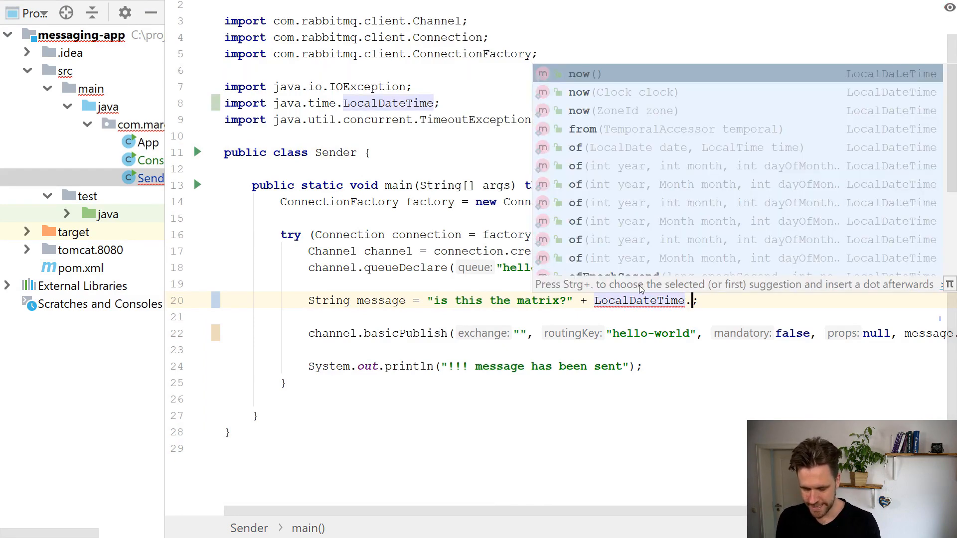
{"action": "left_click", "coordinate": [584, 73]}
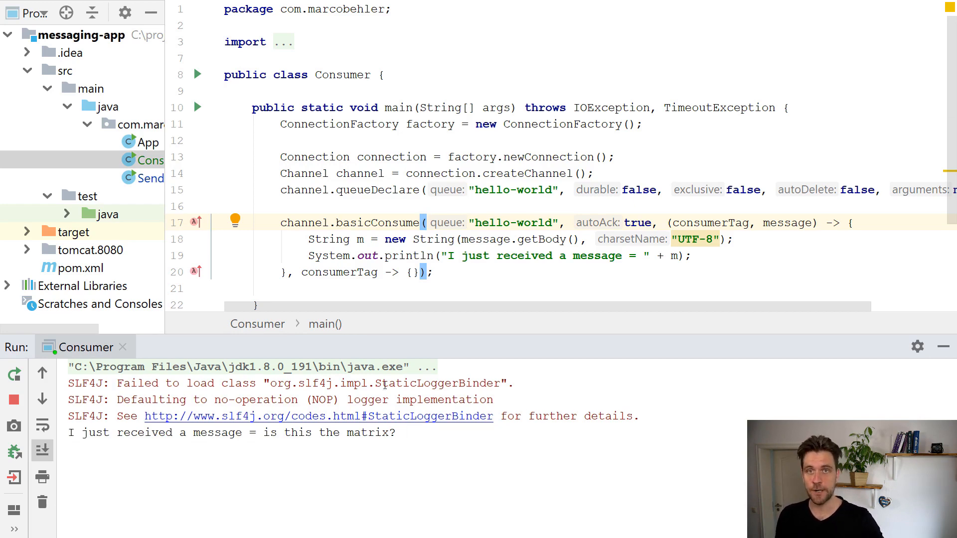
{"action": "mouse_move", "coordinate": [144, 194]}
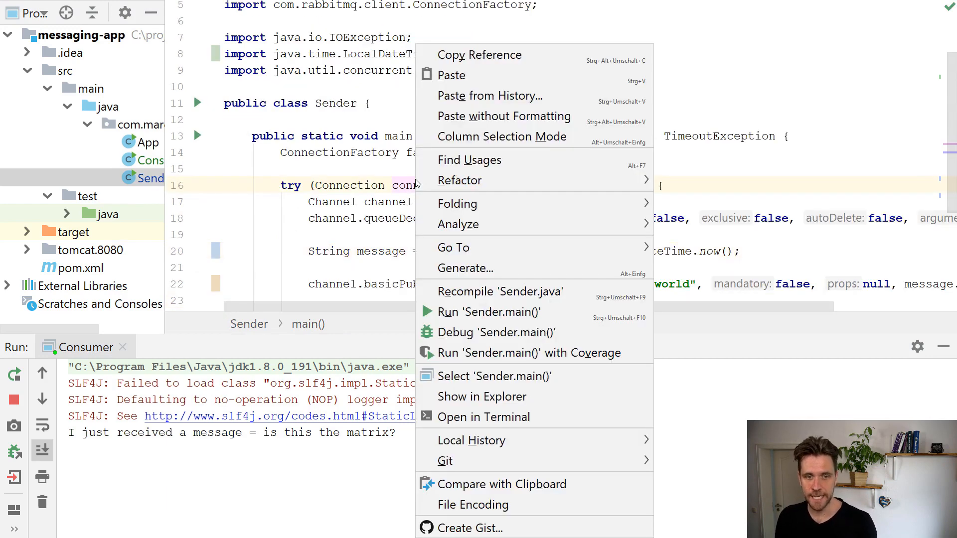
- Run Sender.main() repeatedly so Consumer prints three timestamped received messages
{"action": "left_click", "coordinate": [488, 312]}
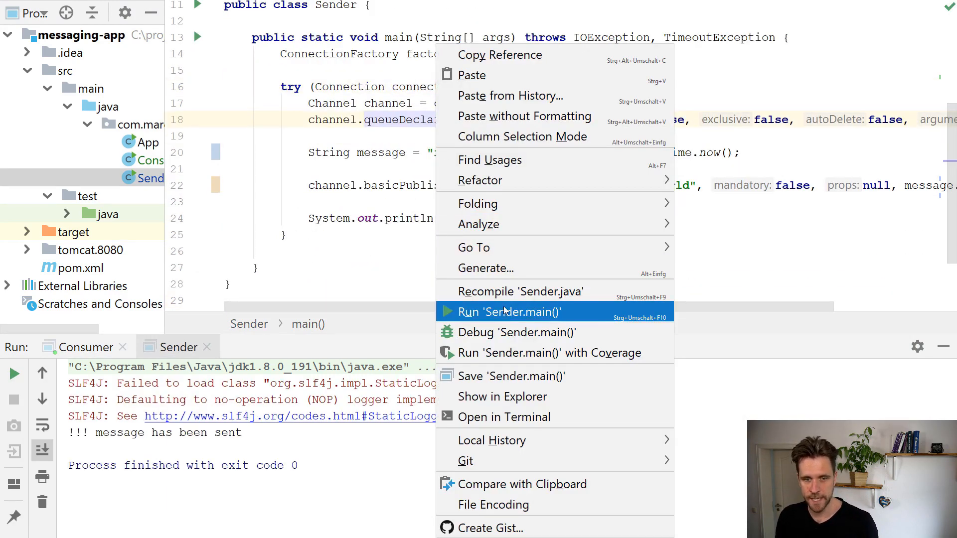
{"action": "left_click", "coordinate": [507, 311]}
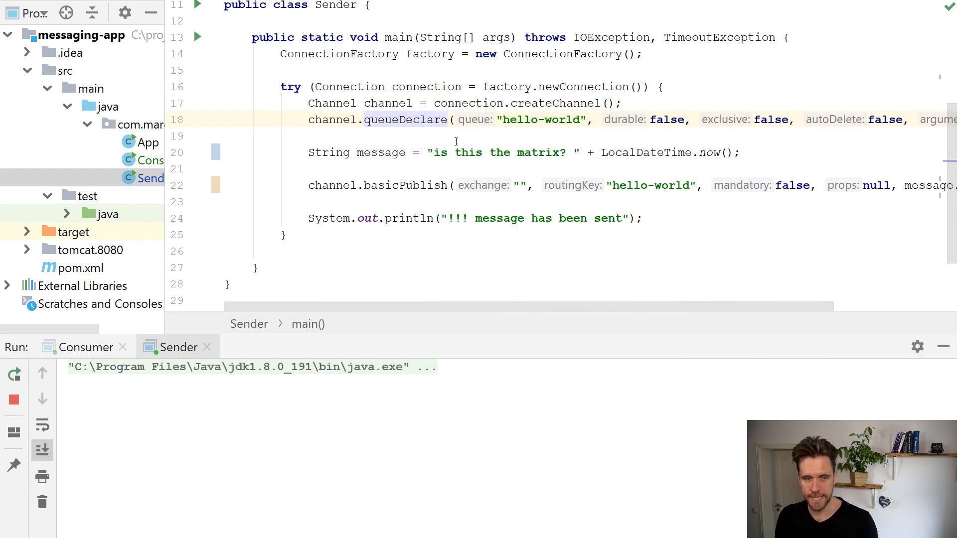
{"action": "right_click", "coordinate": [455, 140]}
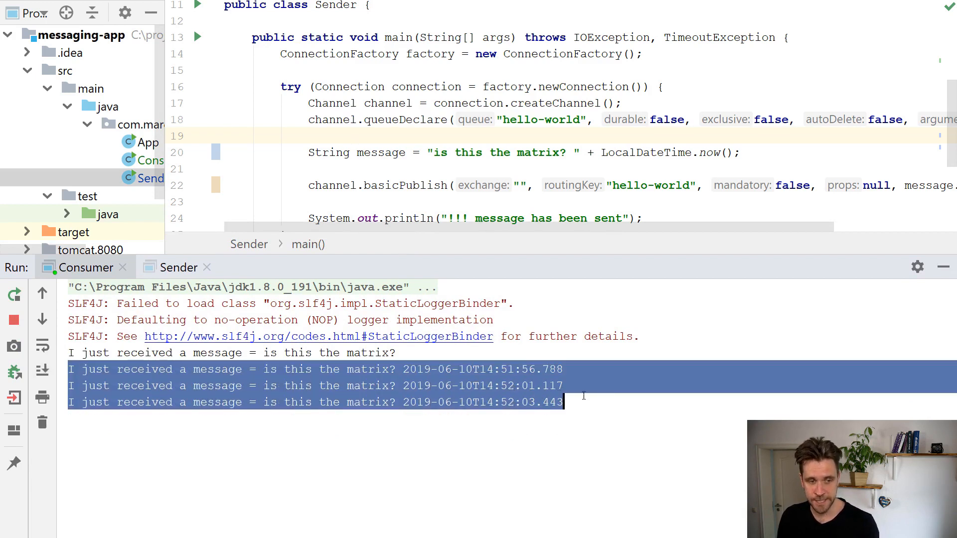
{"action": "mouse_move", "coordinate": [494, 385]}
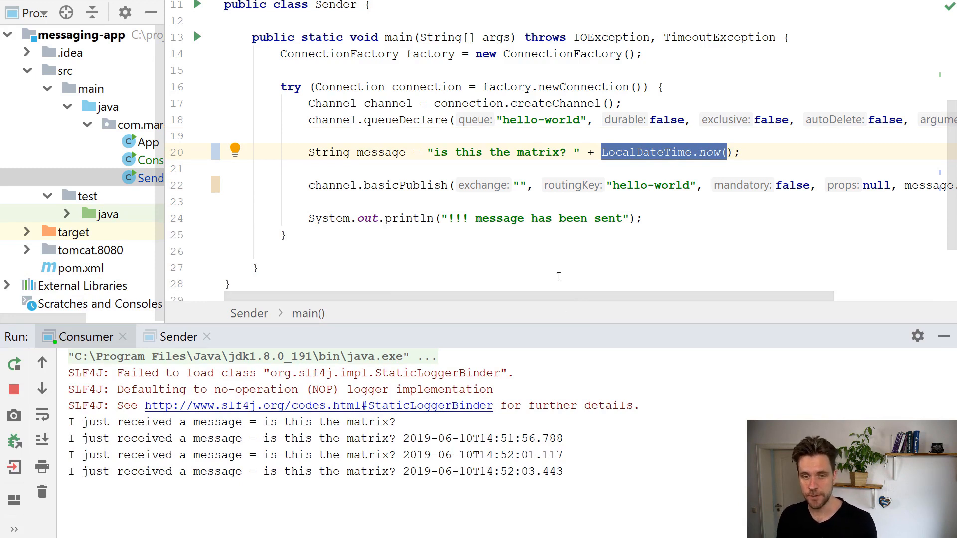
{"action": "mouse_move", "coordinate": [455, 246]}
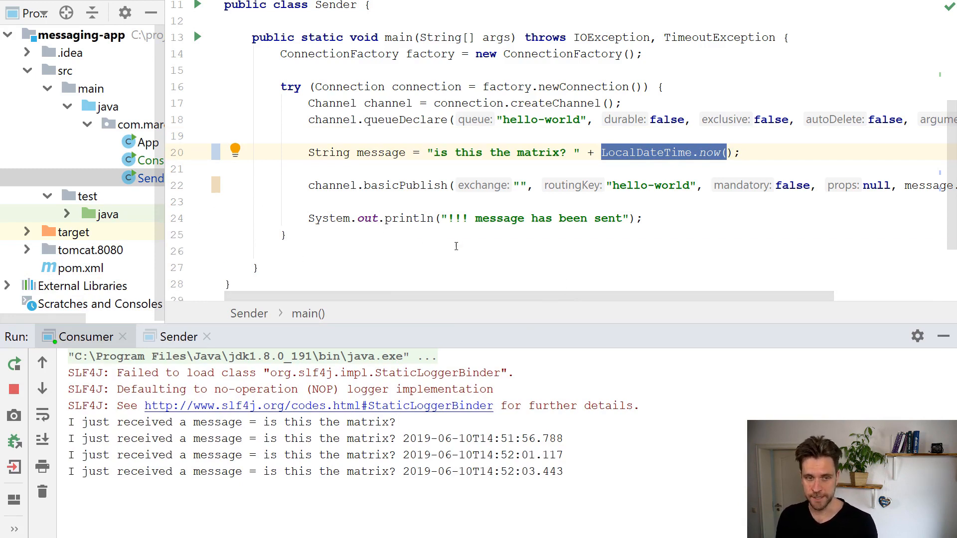
- Deselect the LocalDateTime.now() timestamp expression in the Sender message code
{"action": "left_click", "coordinate": [456, 252]}
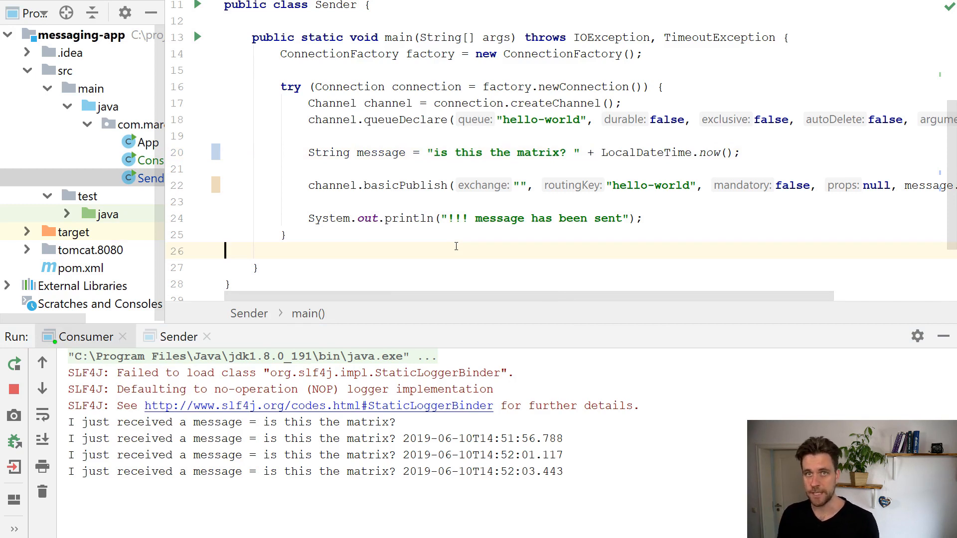